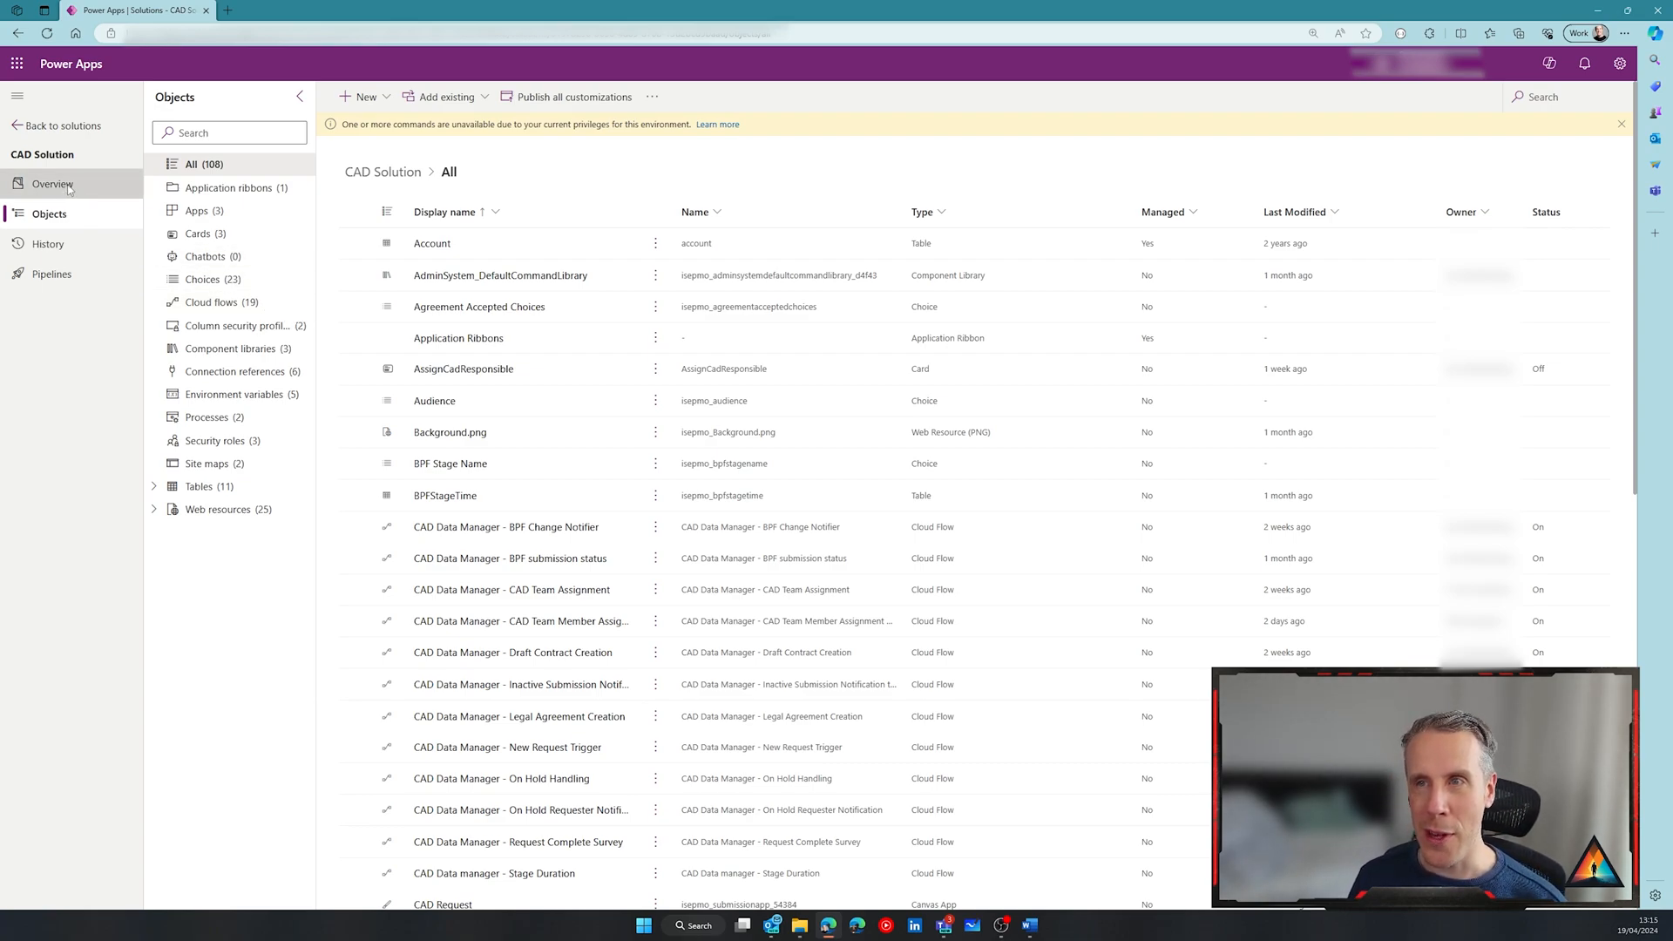
View the CAD Solution overview and open the exported CADSolution_1_0_0_12.zip in File Explorer
left_click(53, 184)
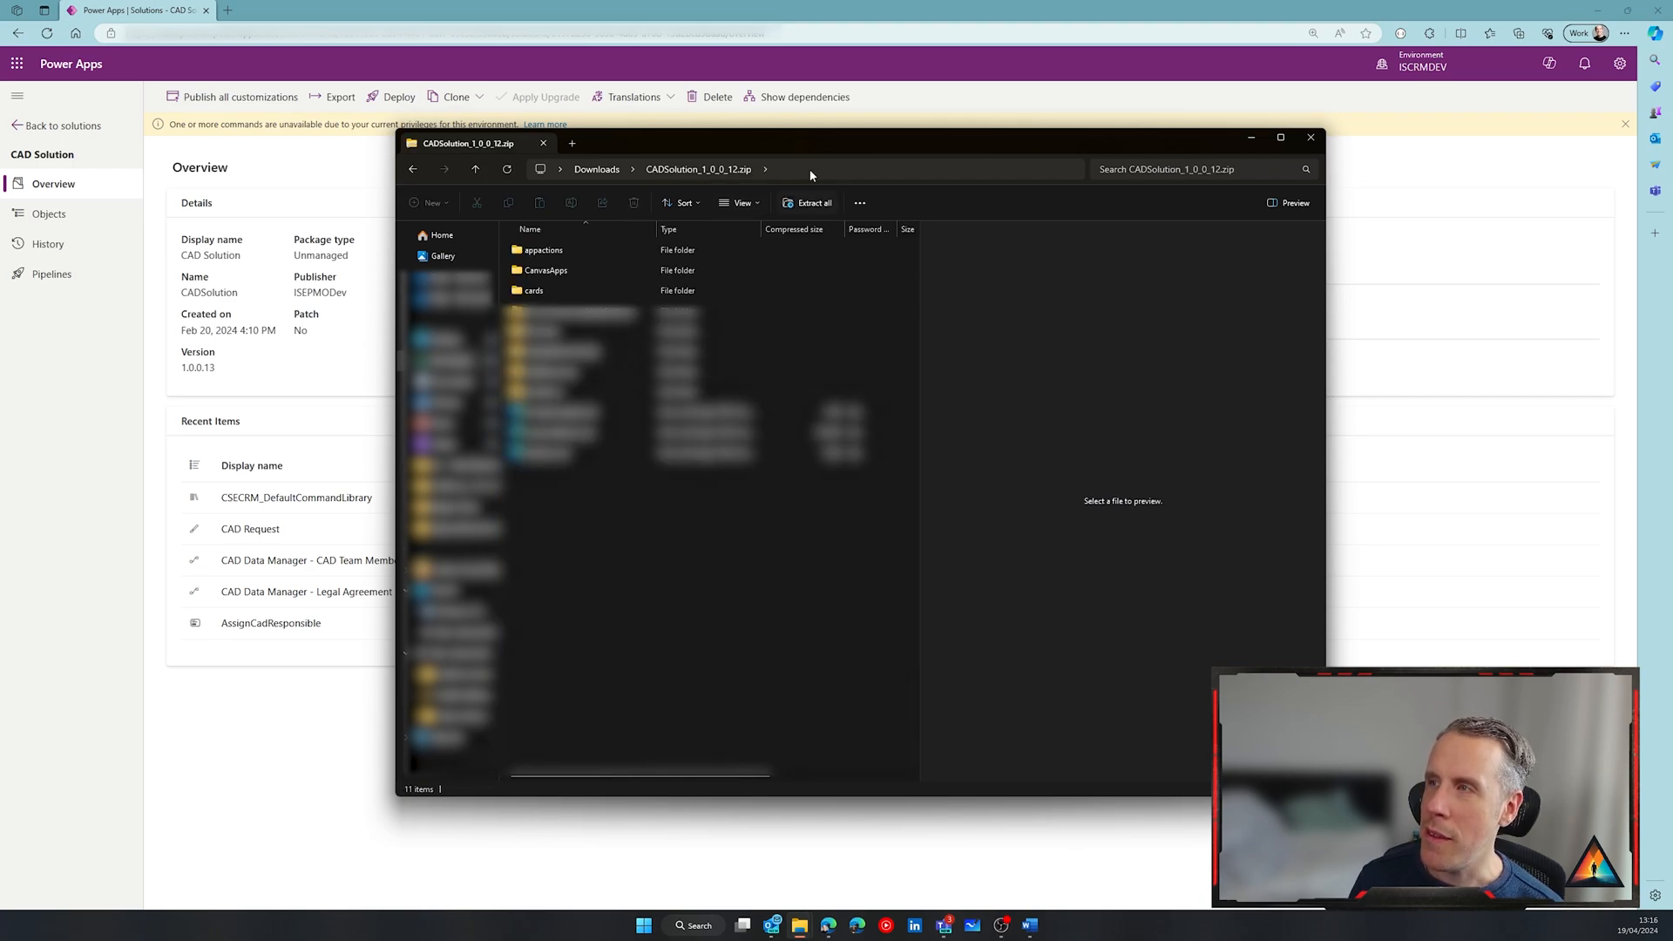
left_click(1279, 136)
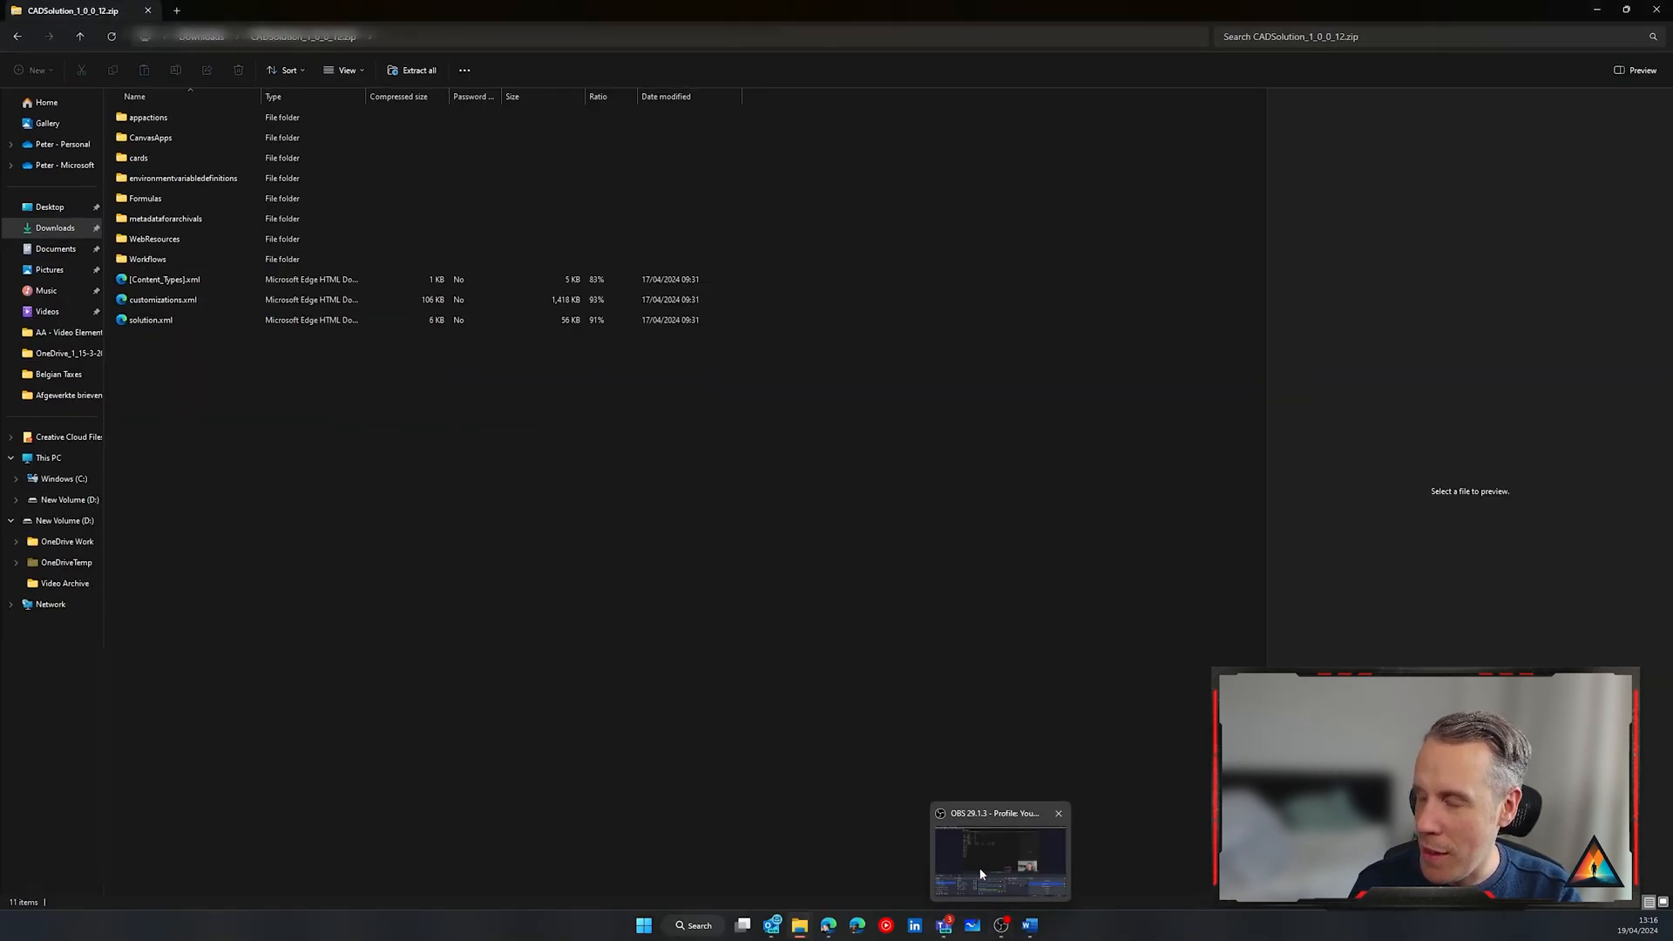
Launch VS Code and open the CADDataManager-BPFChangeNotifier JSON from the Workflows folder
left_click(693, 926)
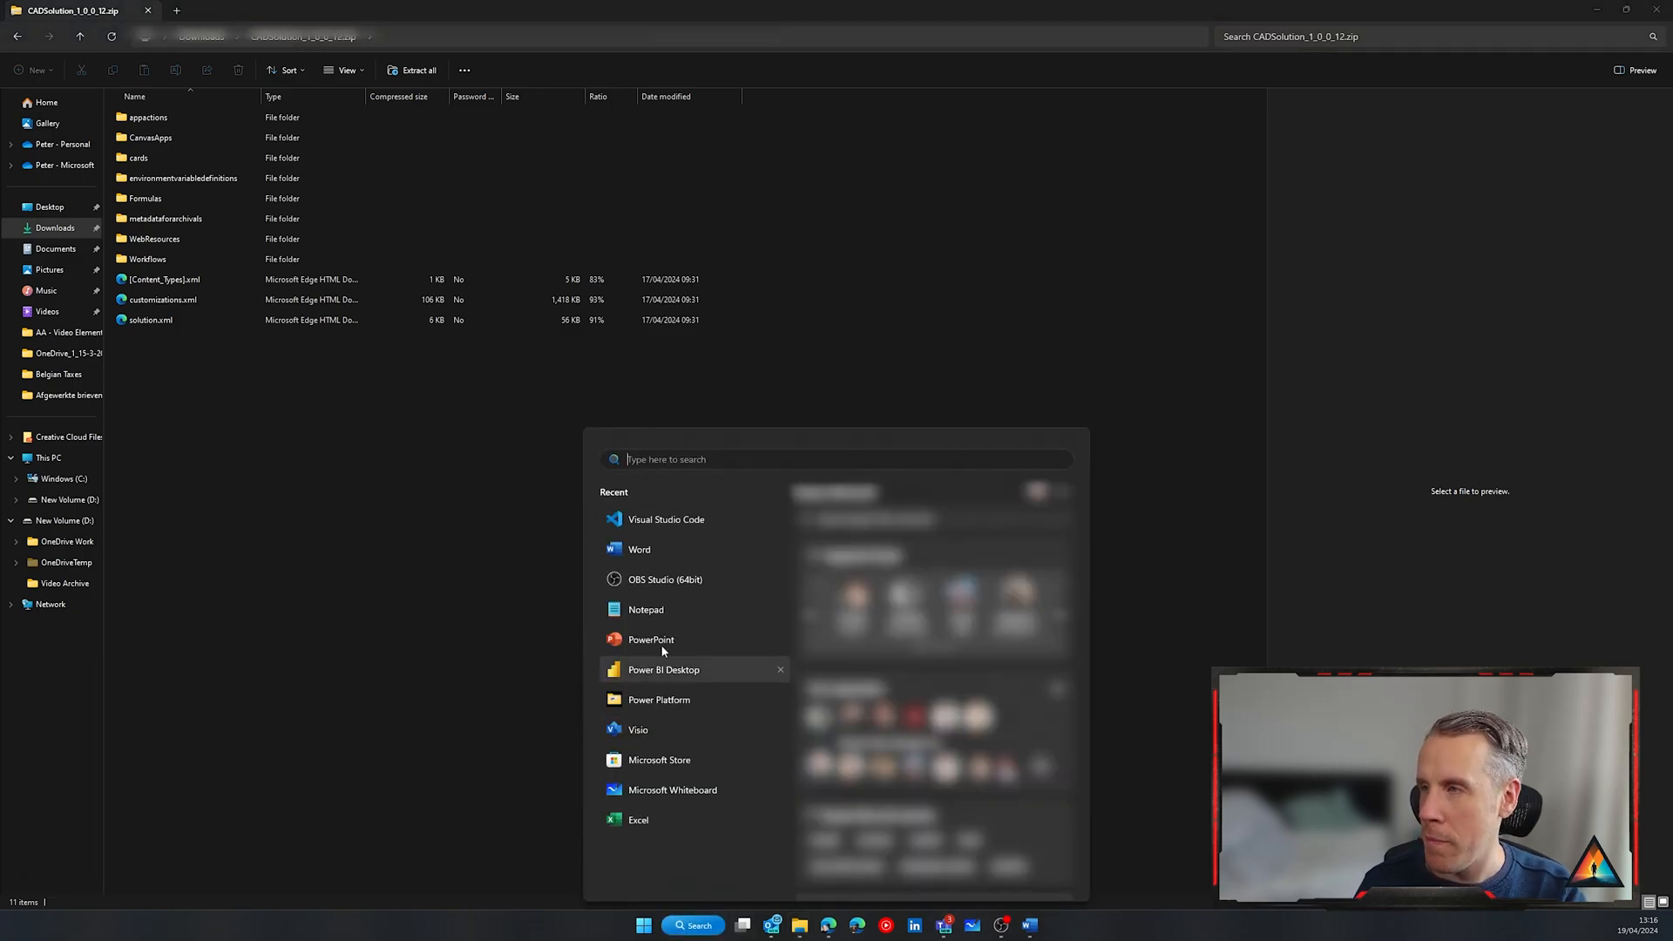
left_click(666, 519)
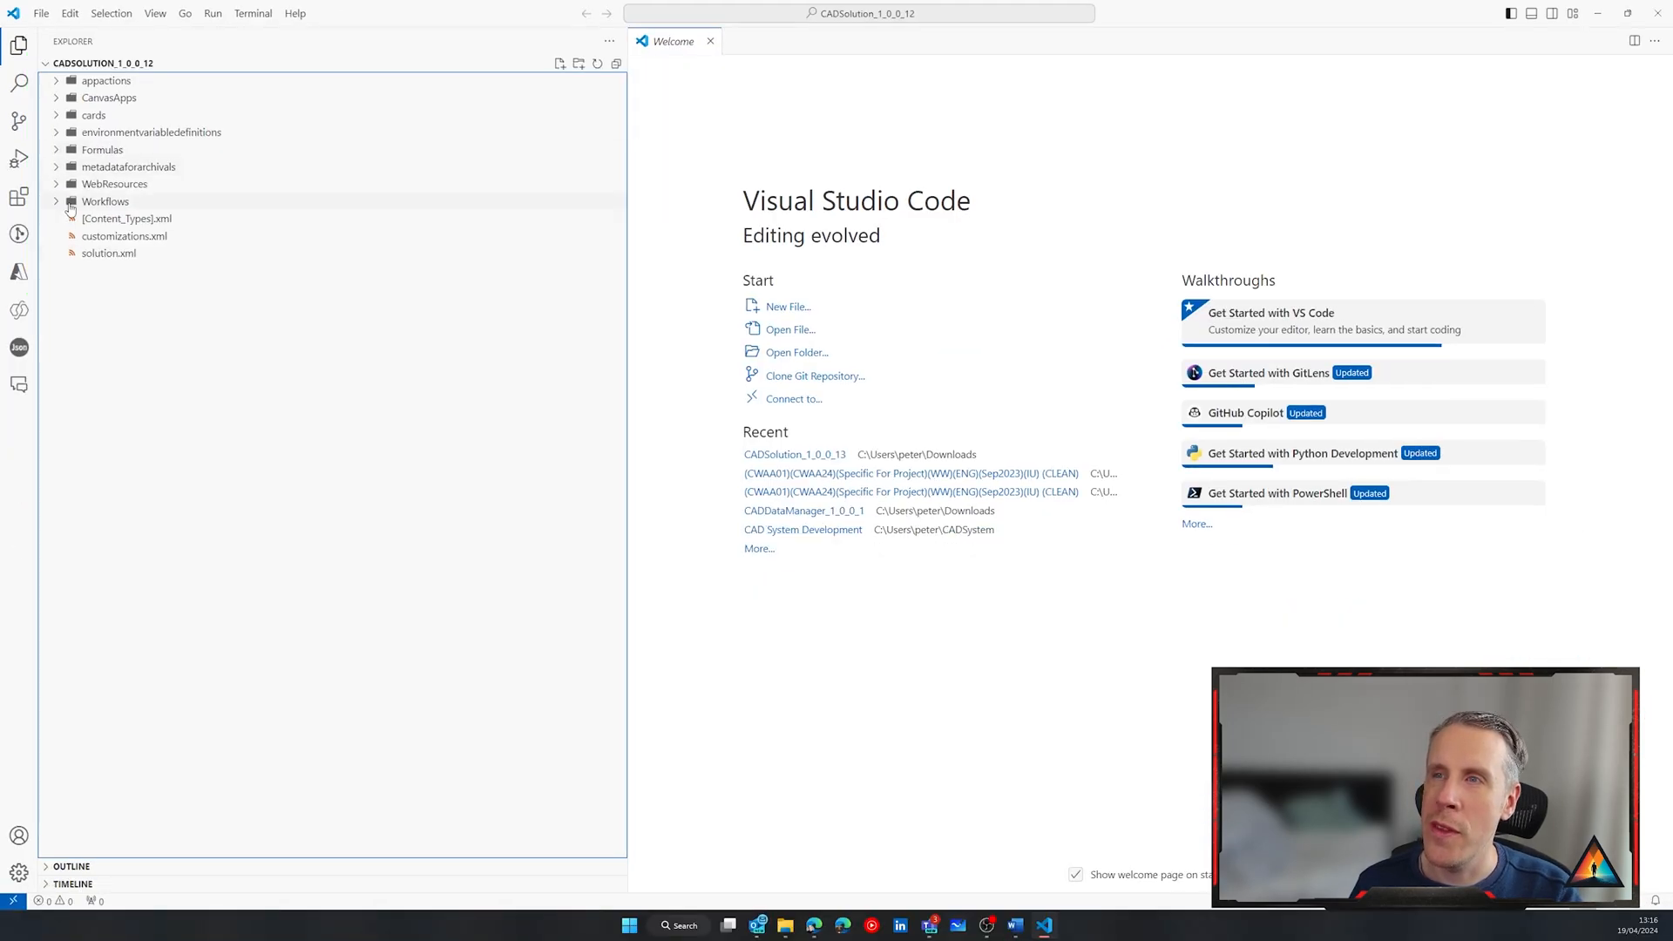
left_click(104, 200)
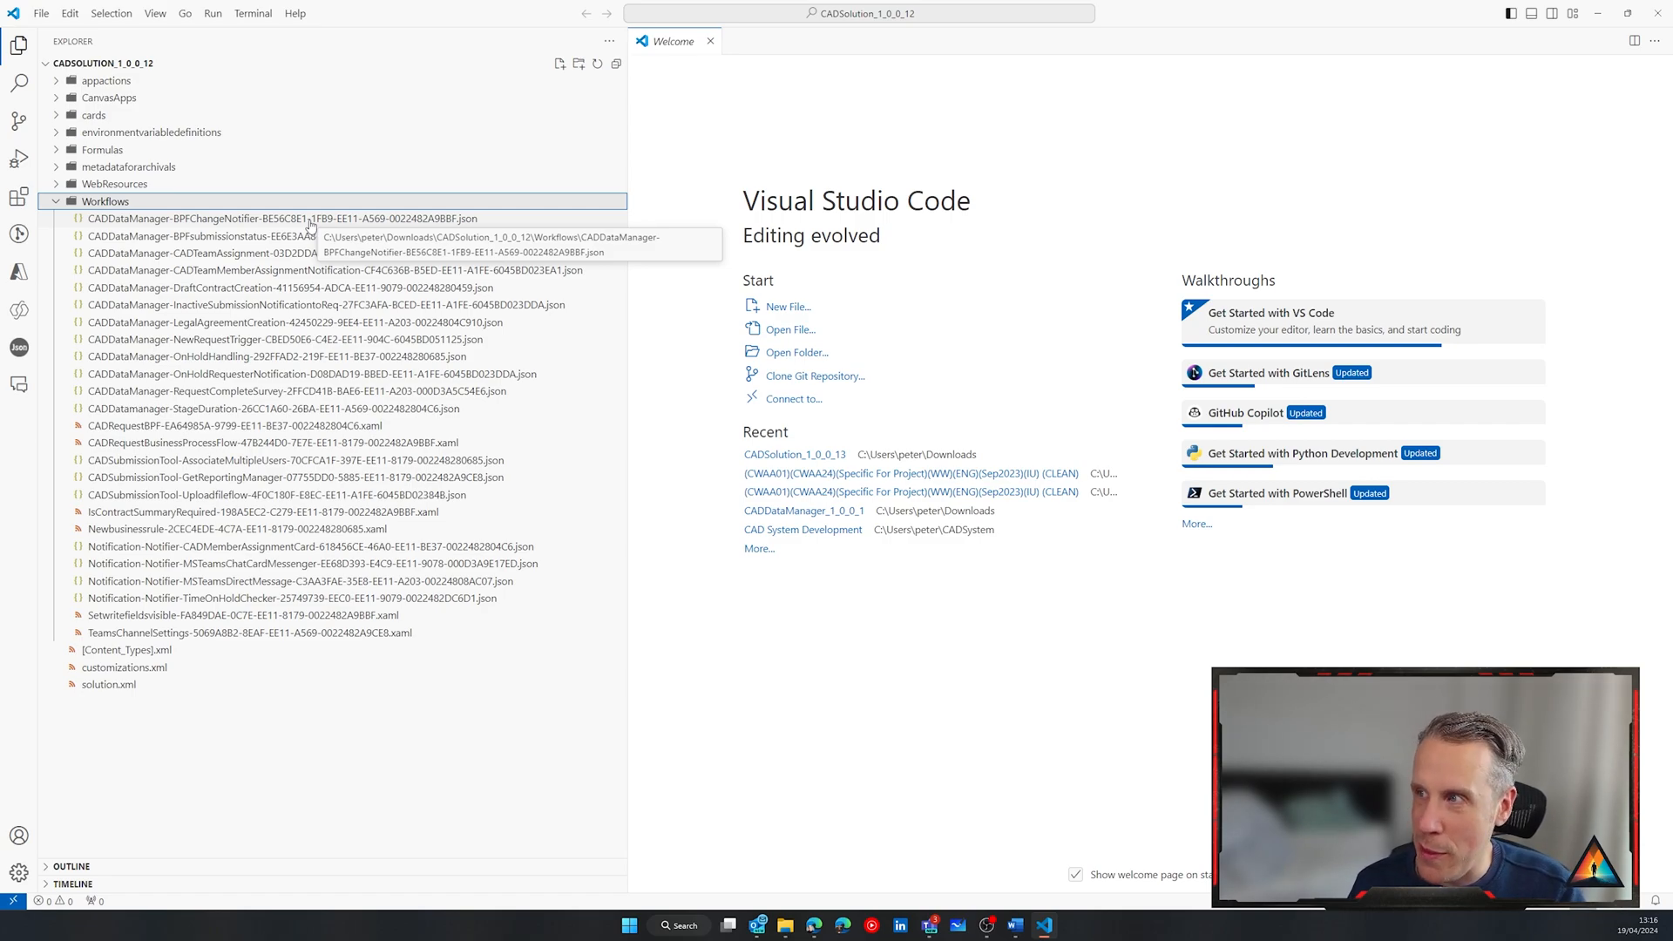
double_click(282, 219)
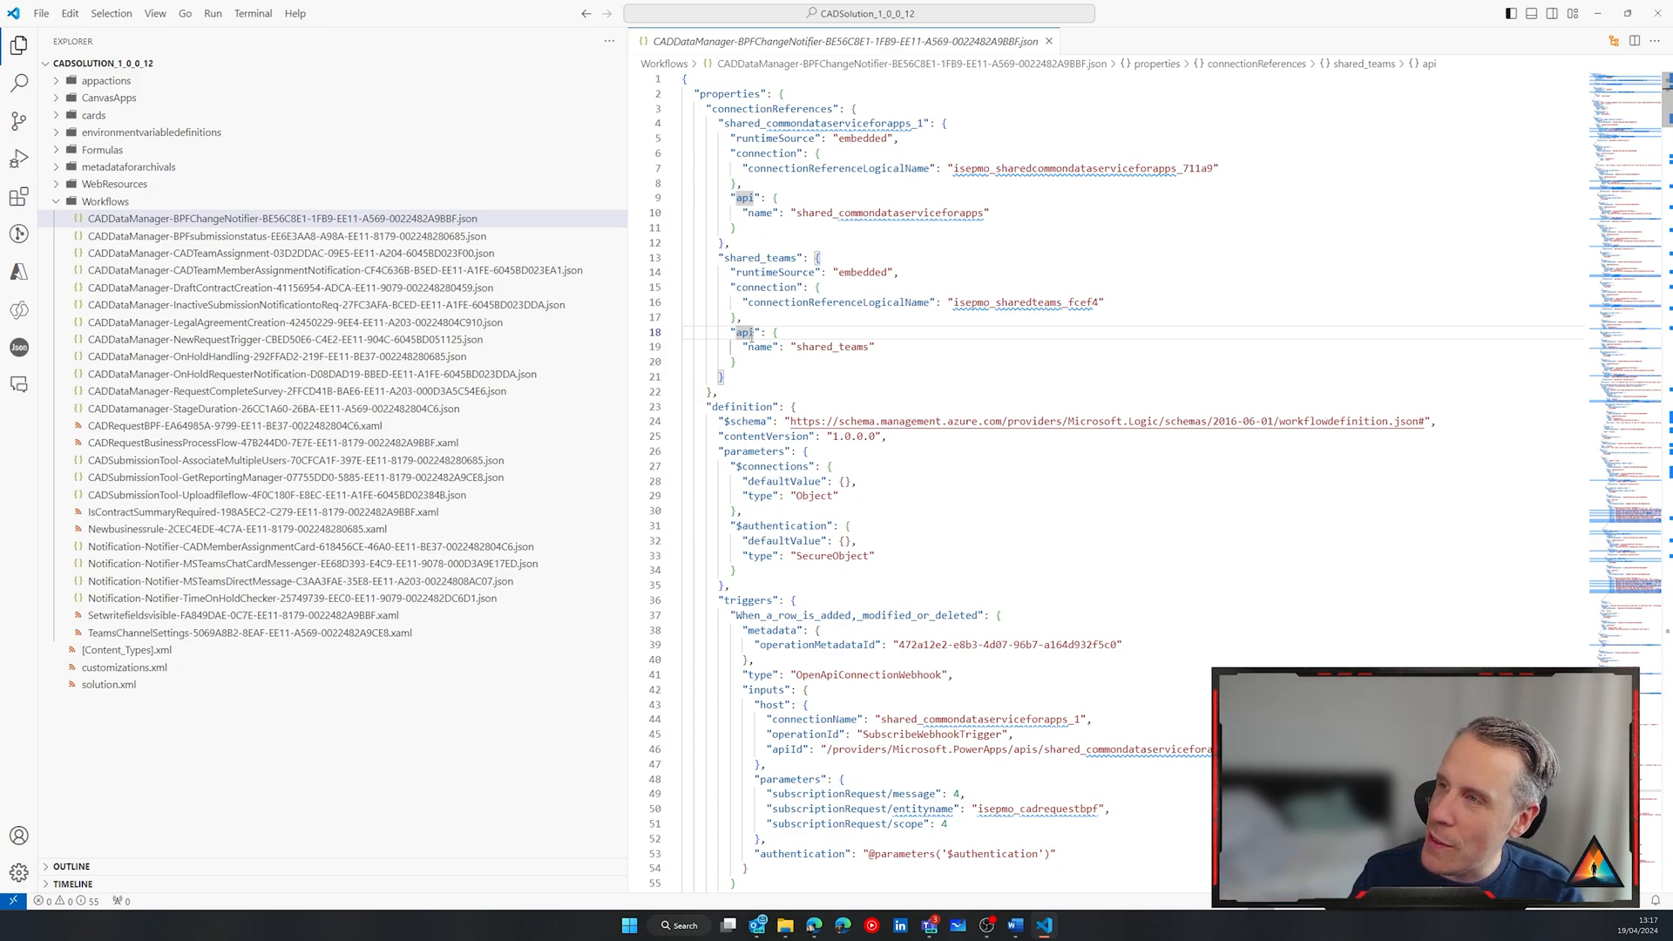
key("ctrl+a")
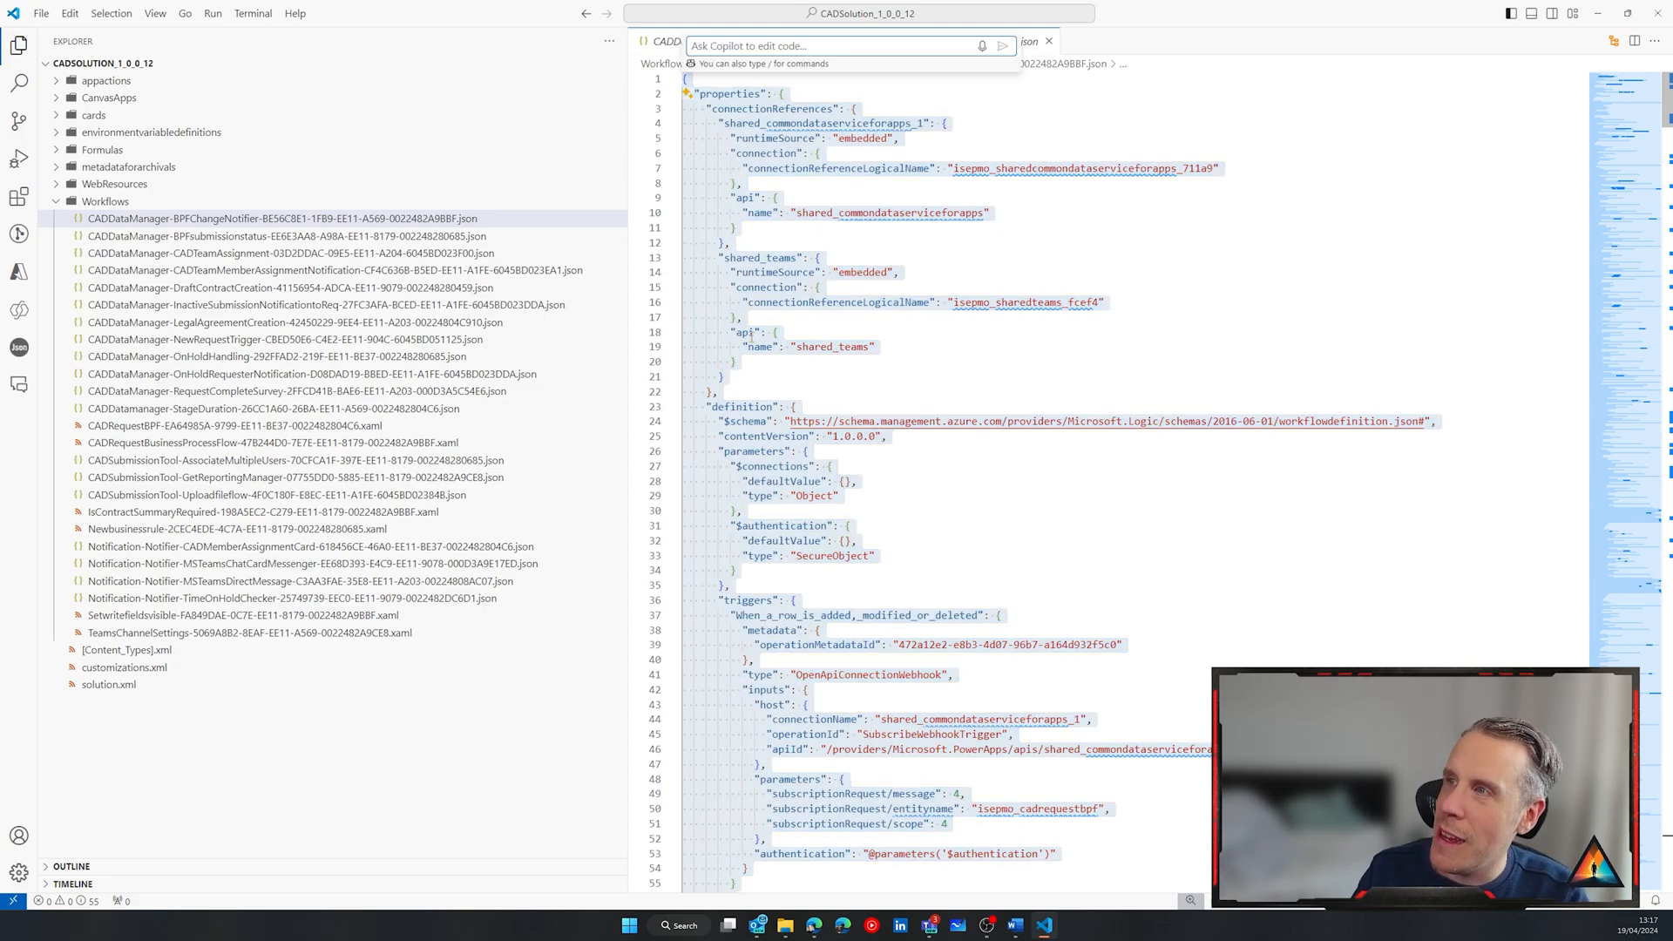
type("/")
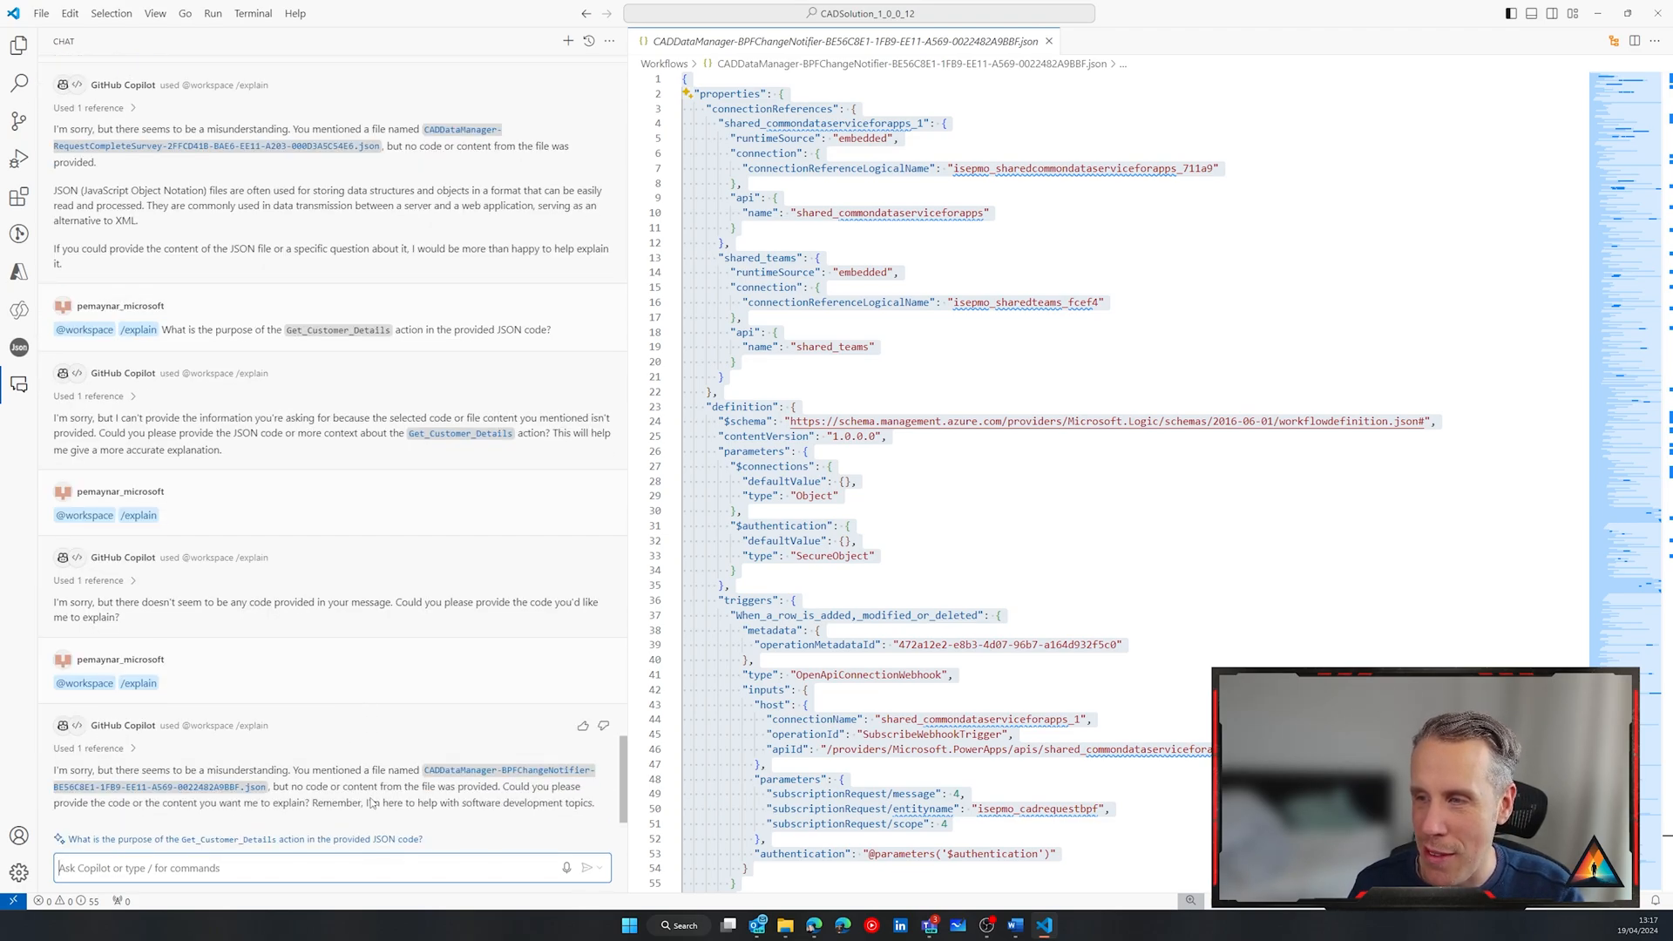
mouse_move(410, 821)
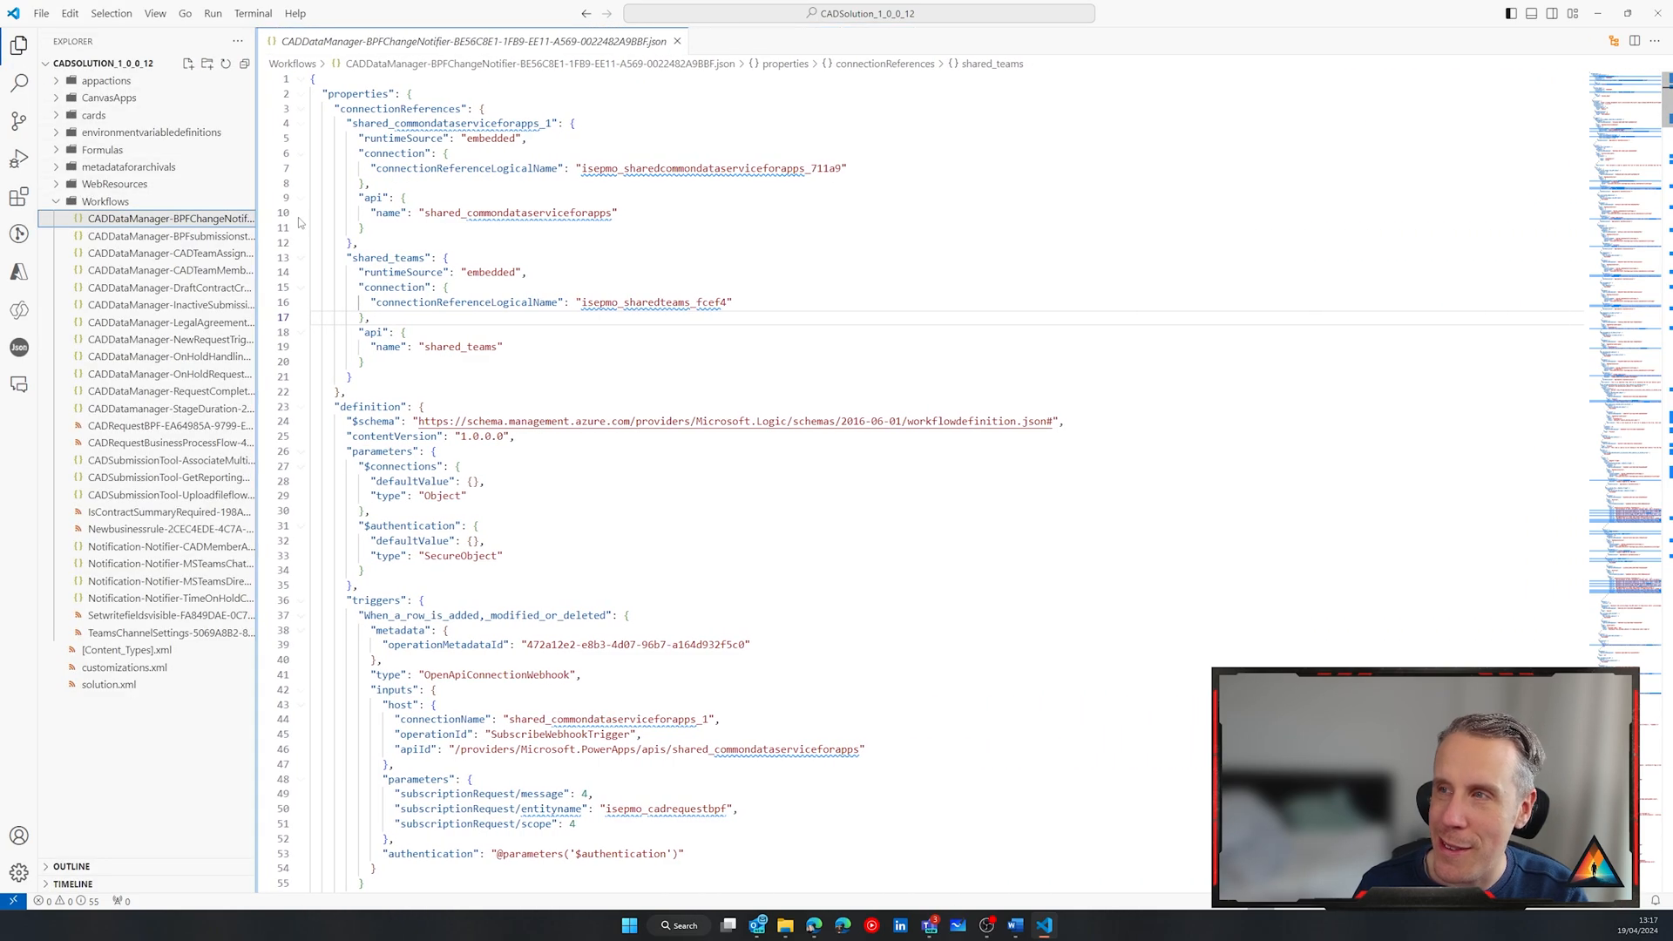
Send ChatGPT the documentation prompt with the BPF Change Notifier flow JSON and review the answer
key("ctrl+a")
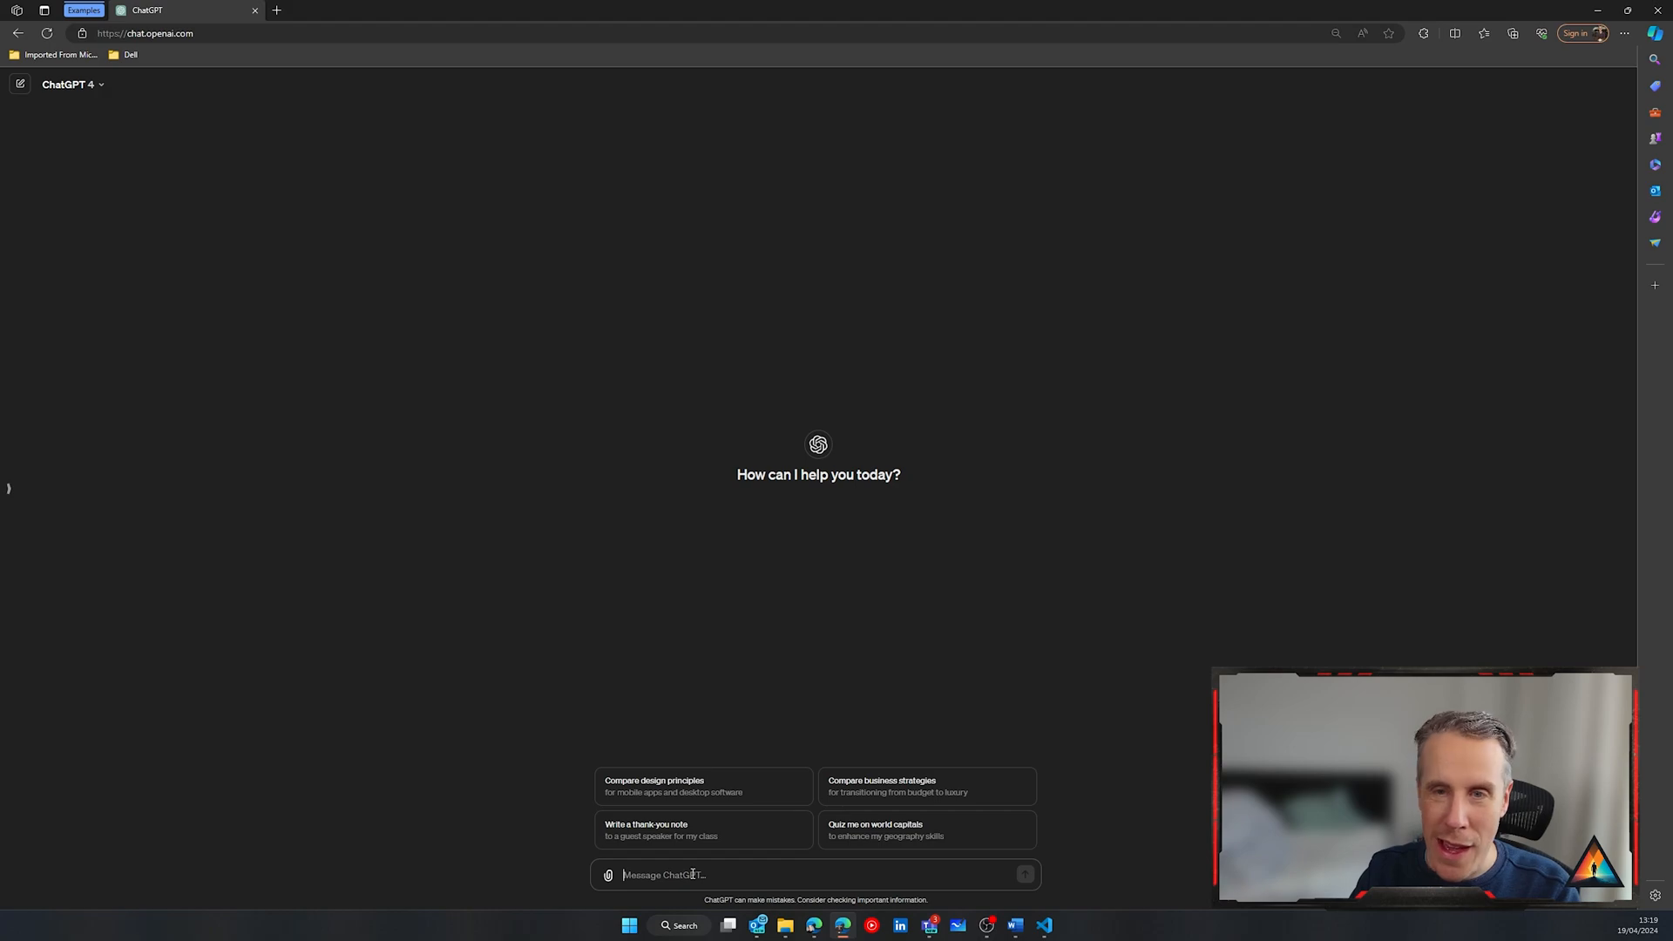
type("Using the Power Automate flow below I want your help to create documentation of the flow manifest. Please highlight in the documentation specifically the:")
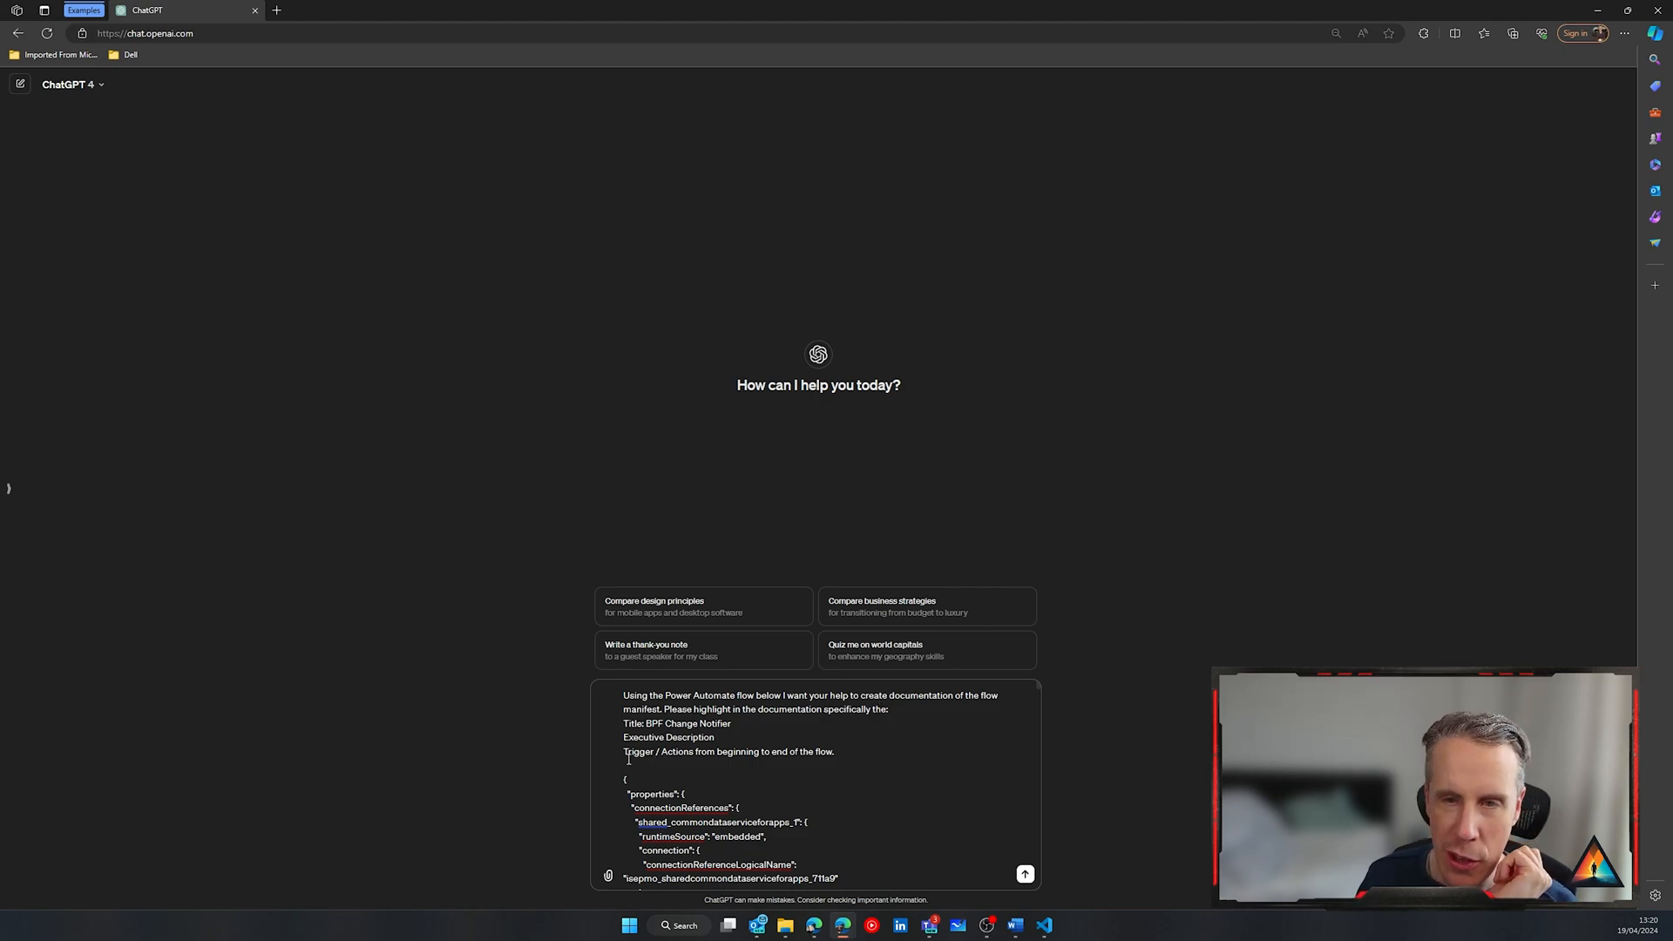
left_click(1023, 874)
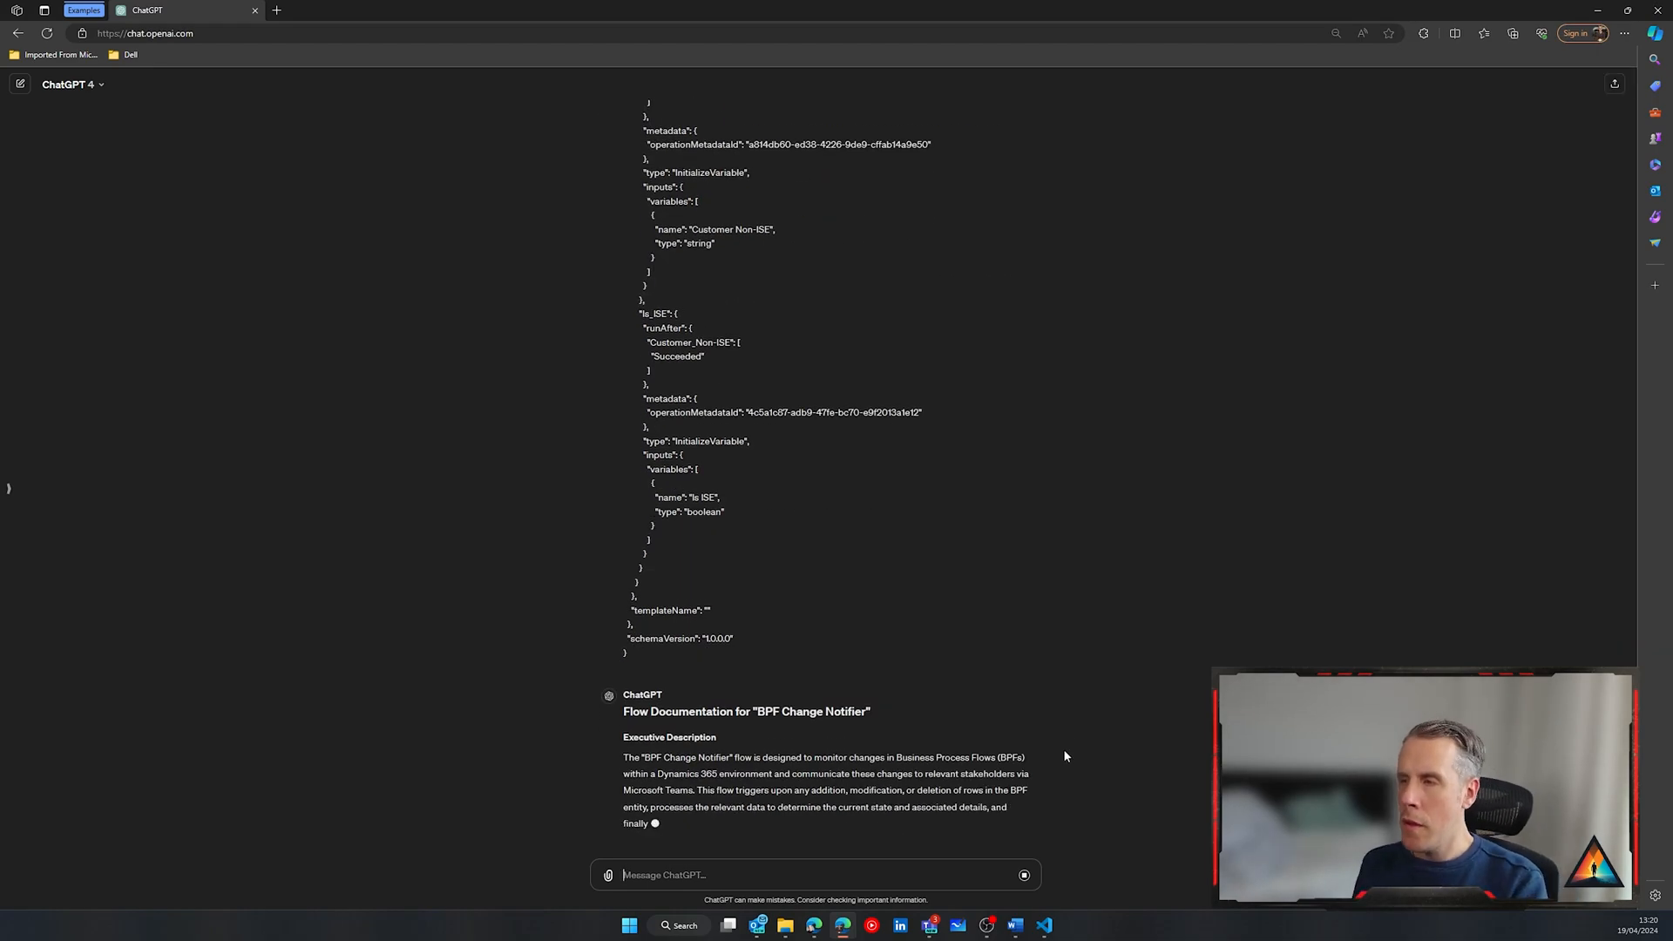
scroll("down", 3)
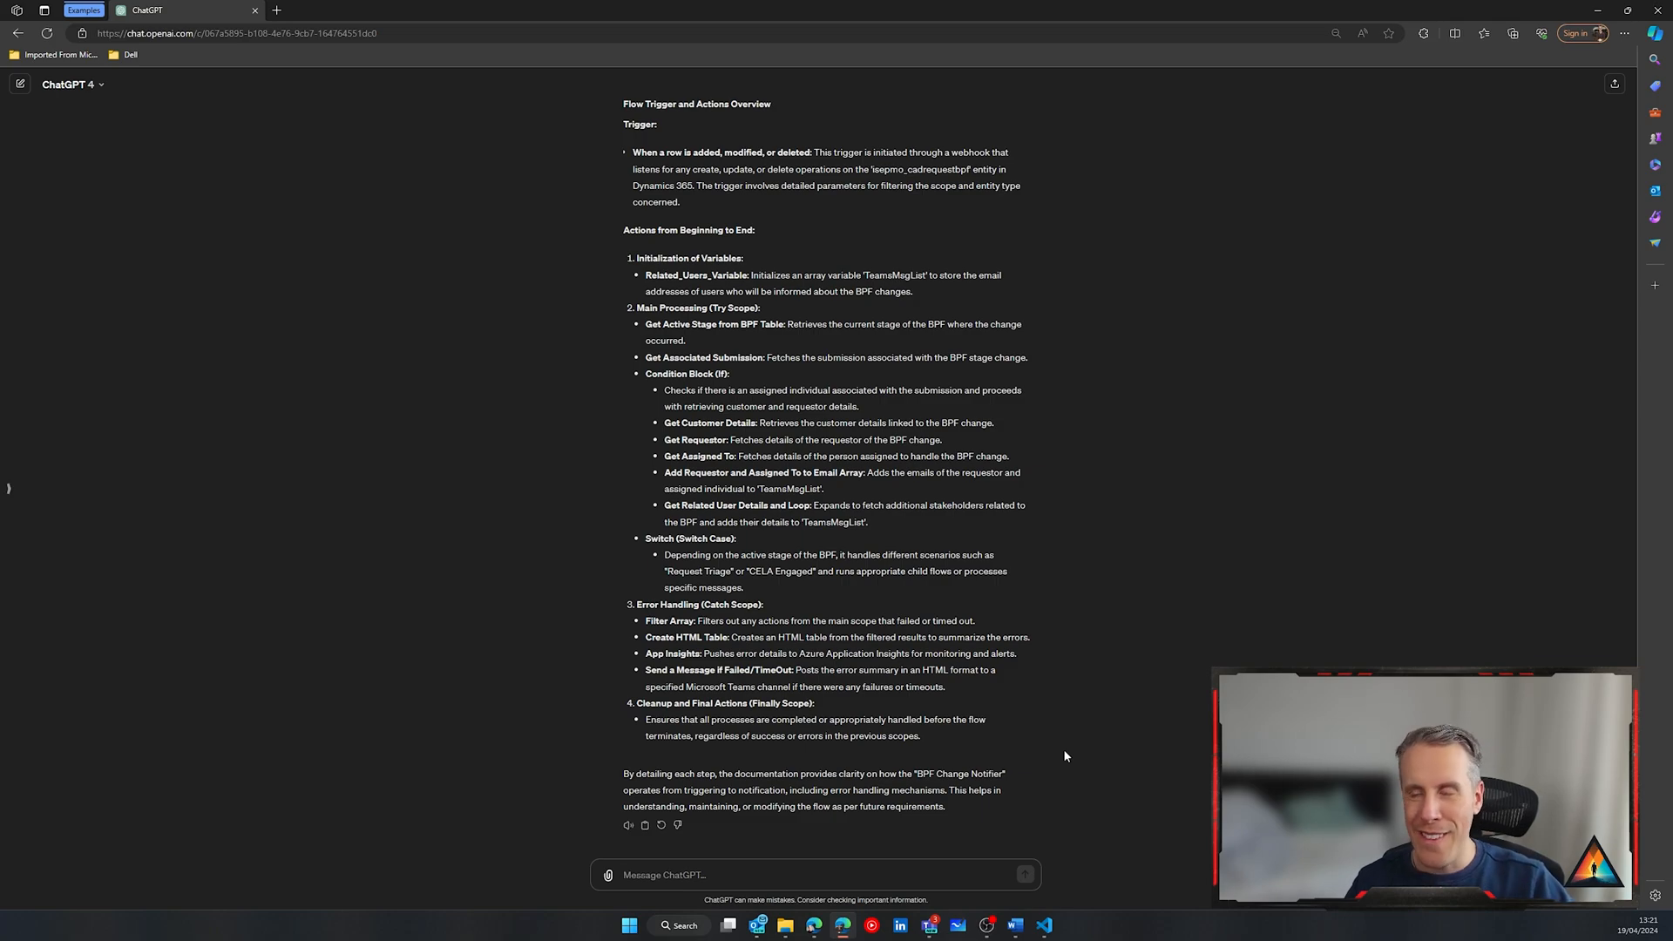
mouse_move(1088, 648)
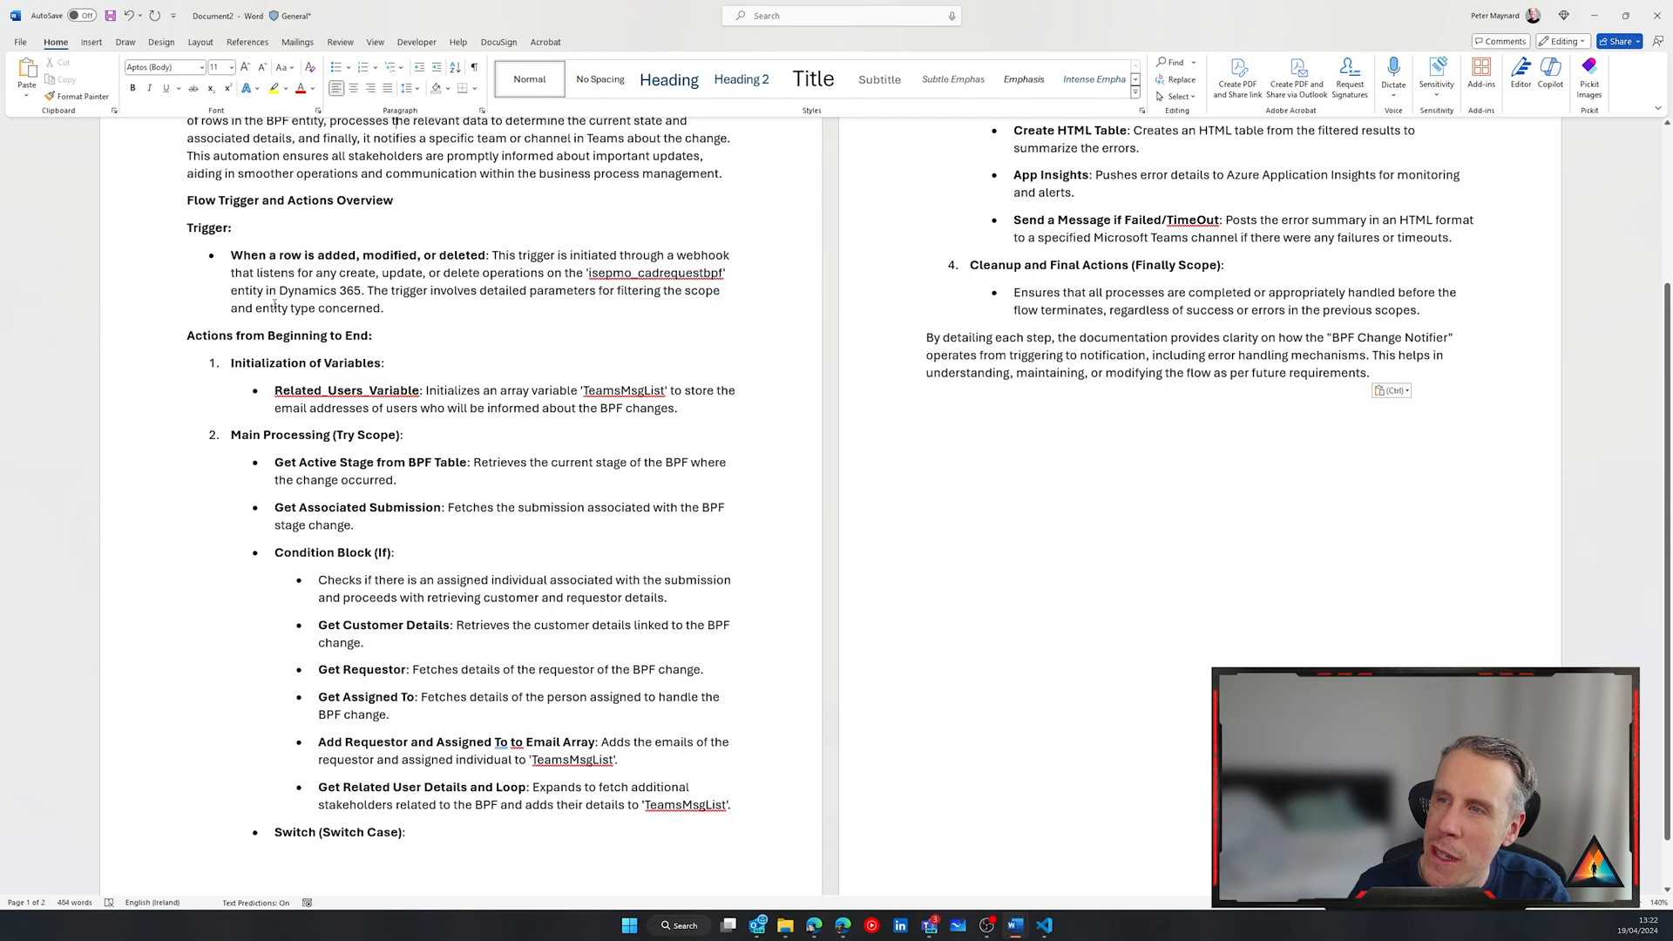
Bold the 'Request Triage' and 'CELA Engaged' stage names in the pasted Word documentation
scroll("down", 3)
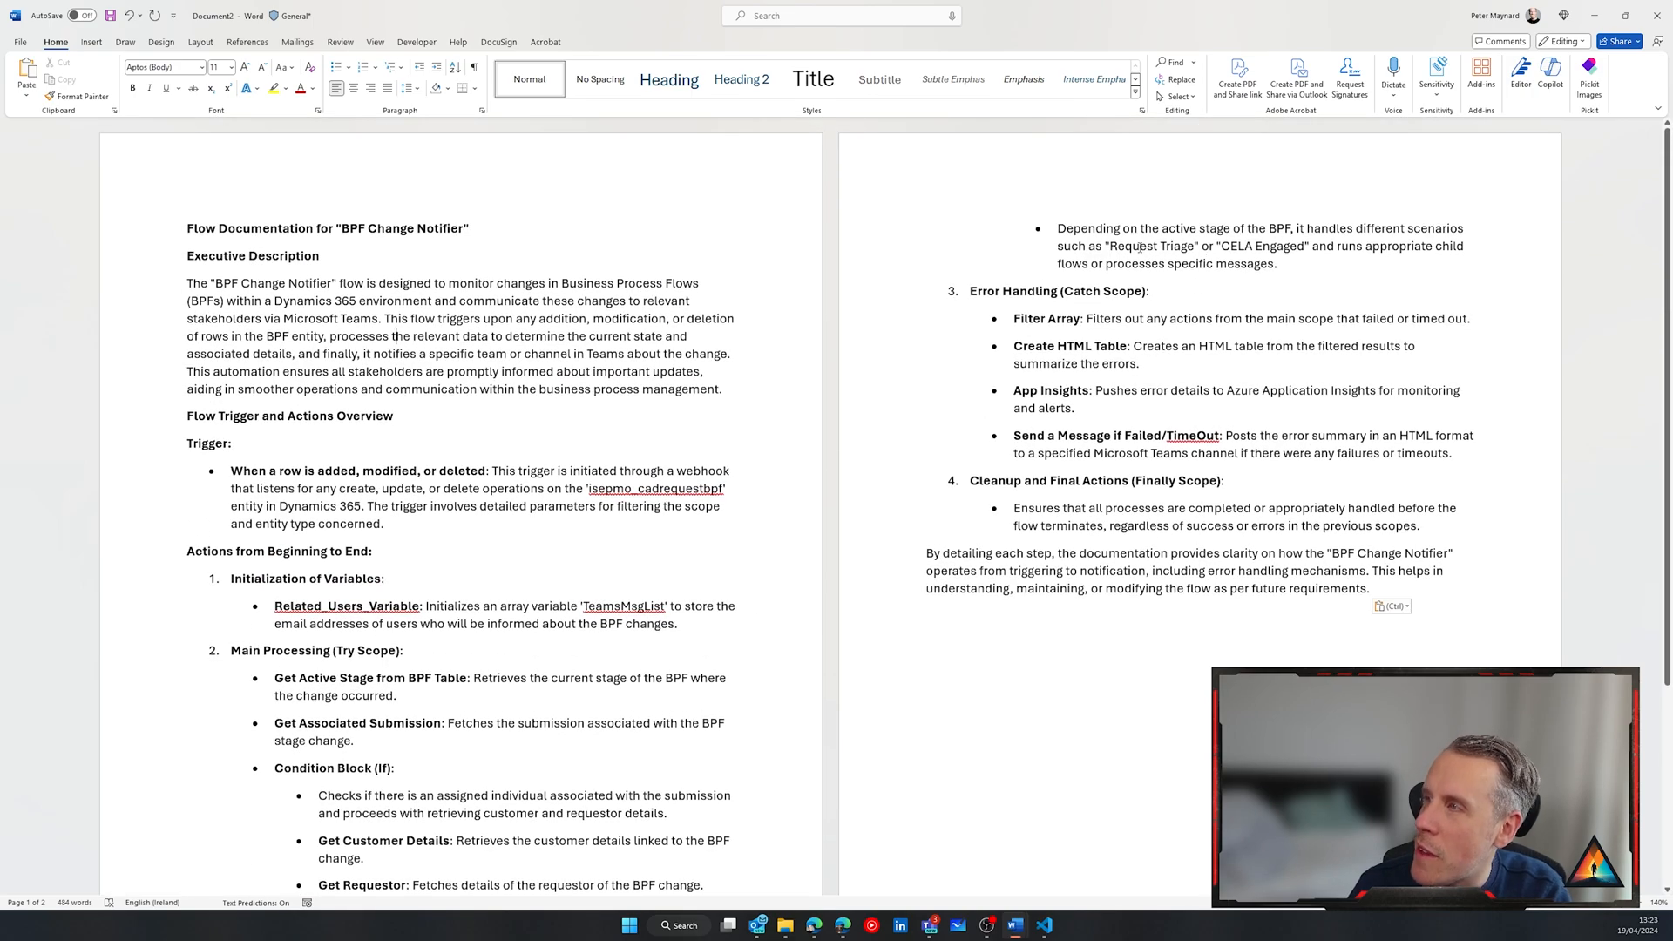
double_click(1149, 246)
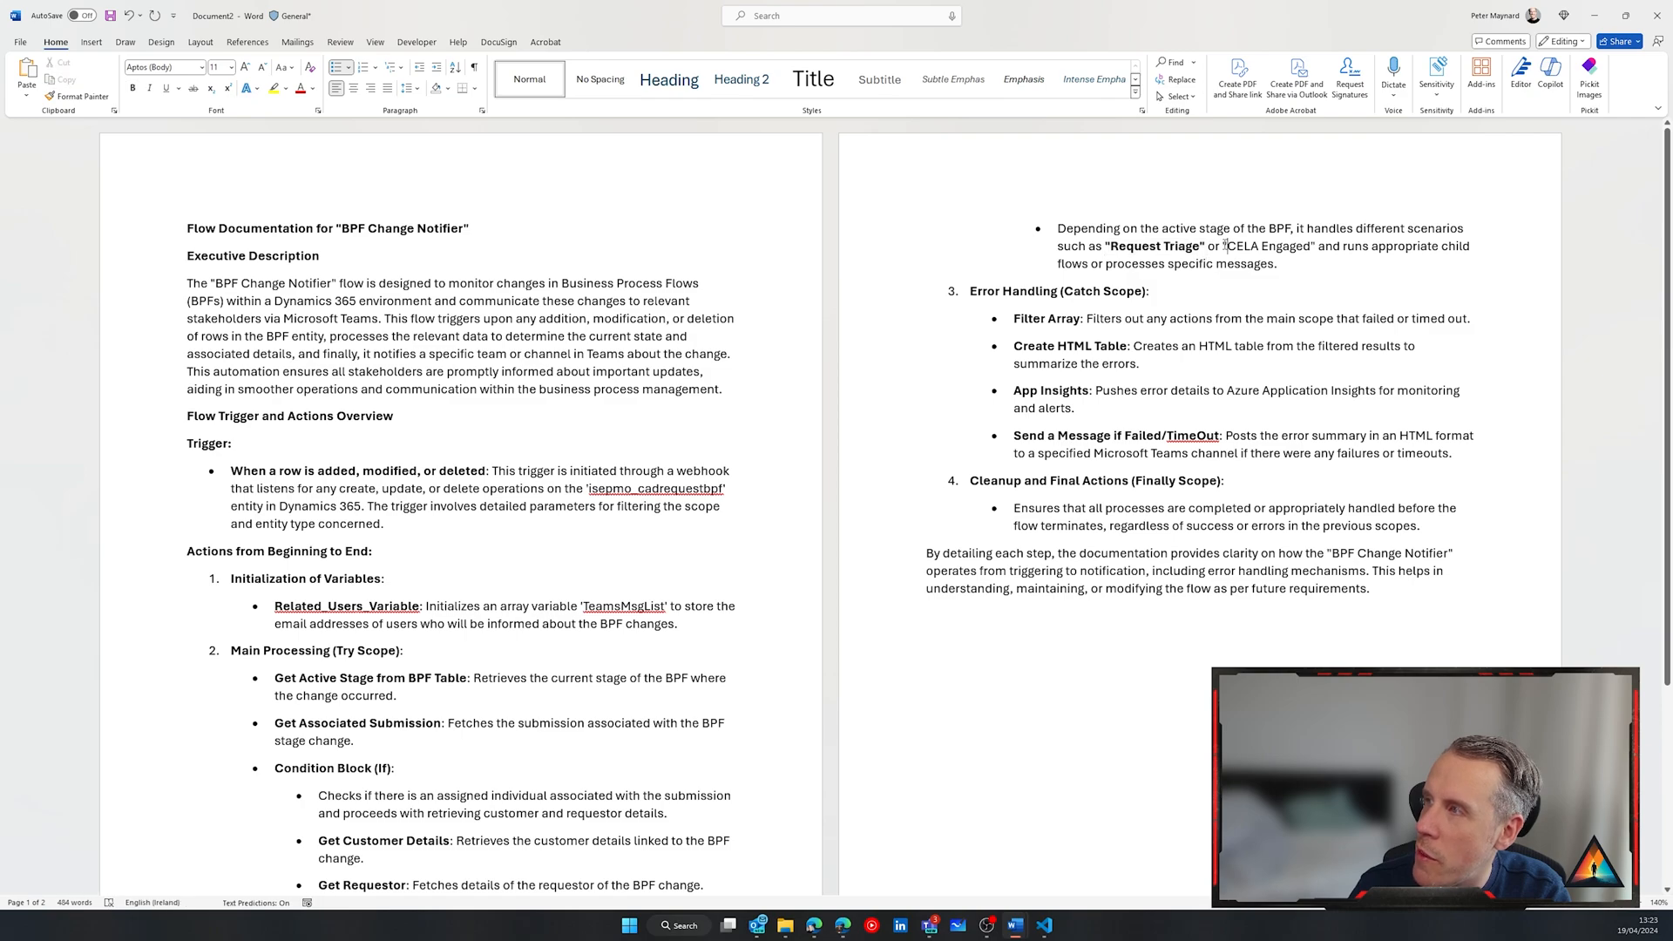
double_click(1265, 245)
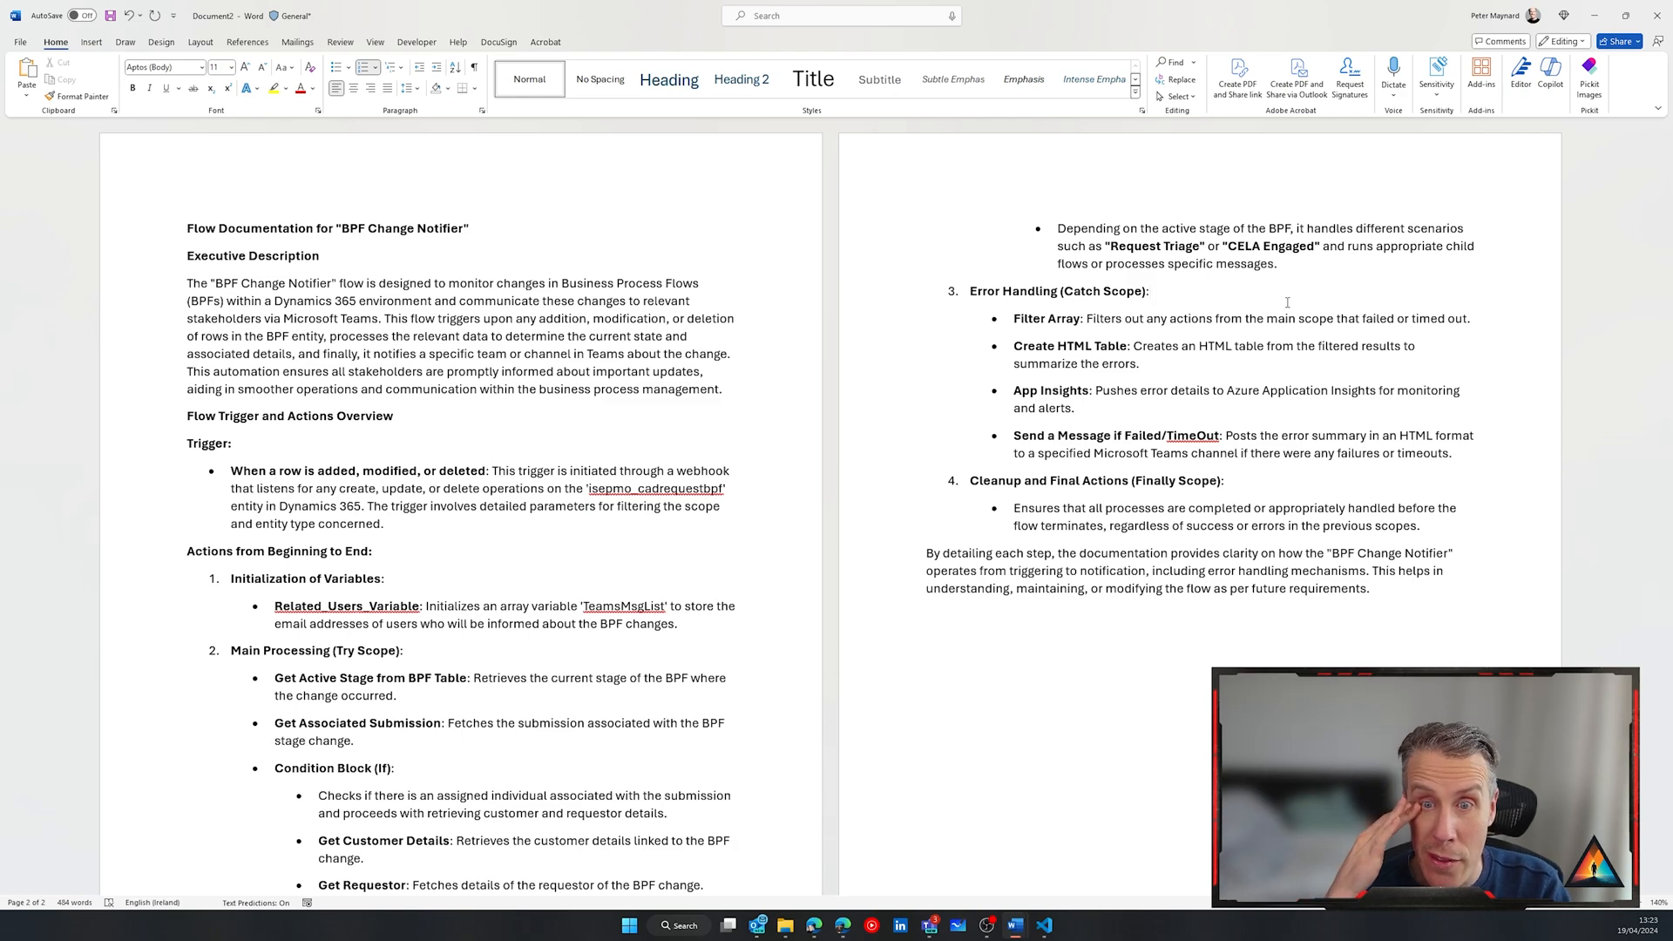
left_click(1151, 290)
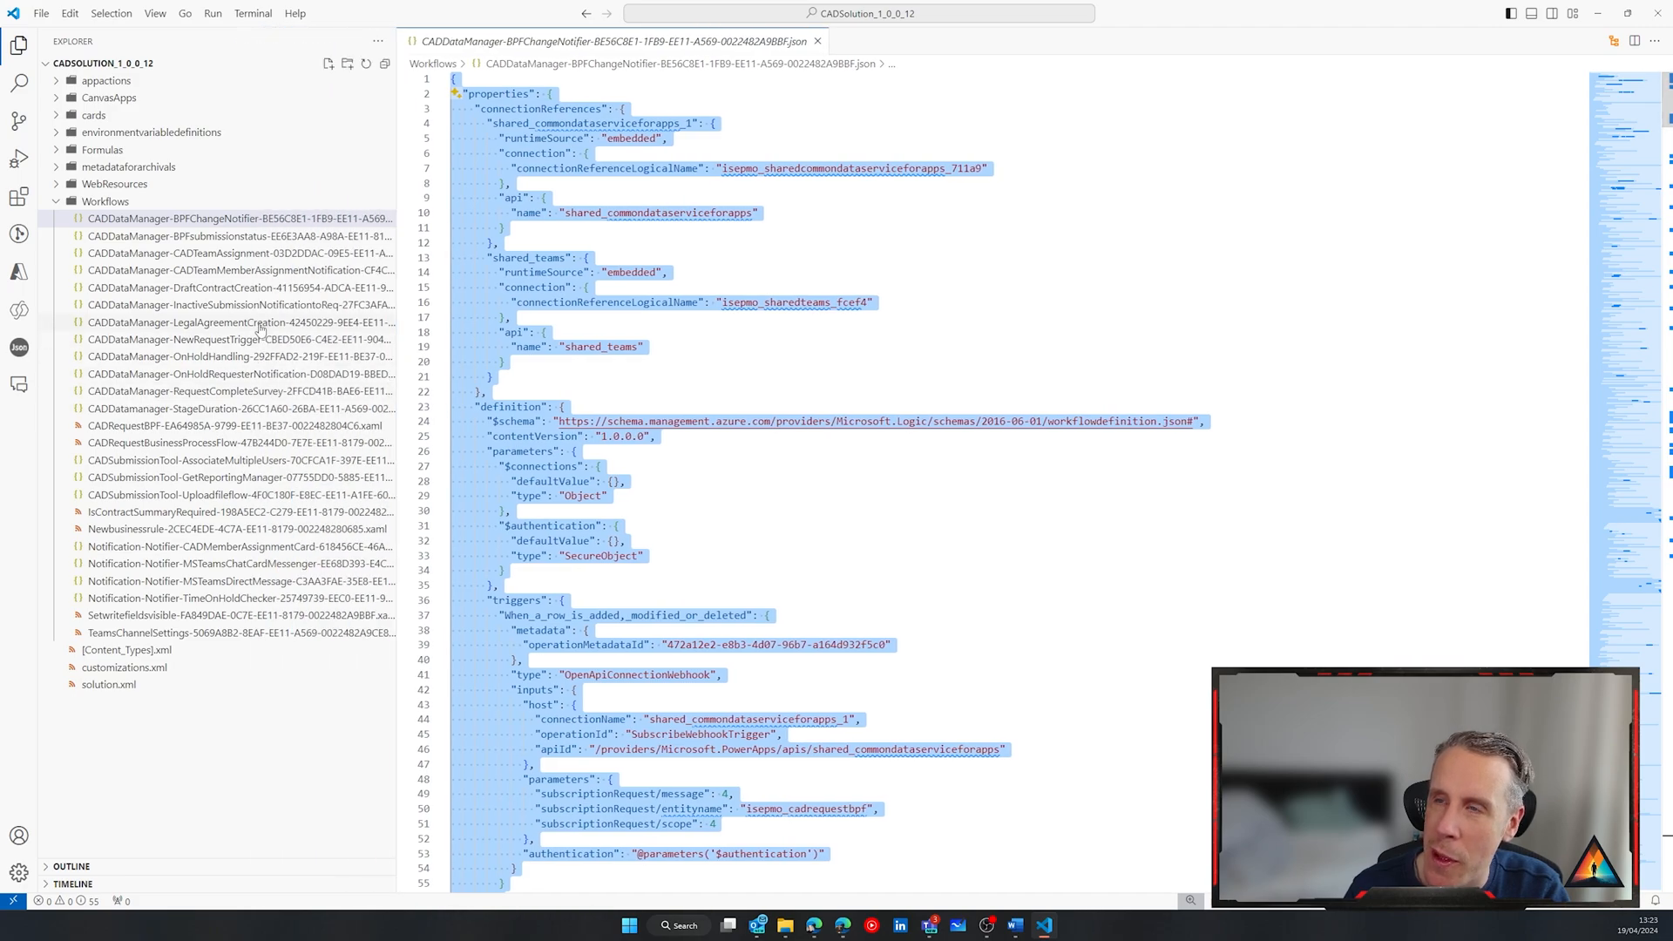
Open the CADDataManager-LegalAgreementCreation flow JSON and browse its definition
left_click(239, 322)
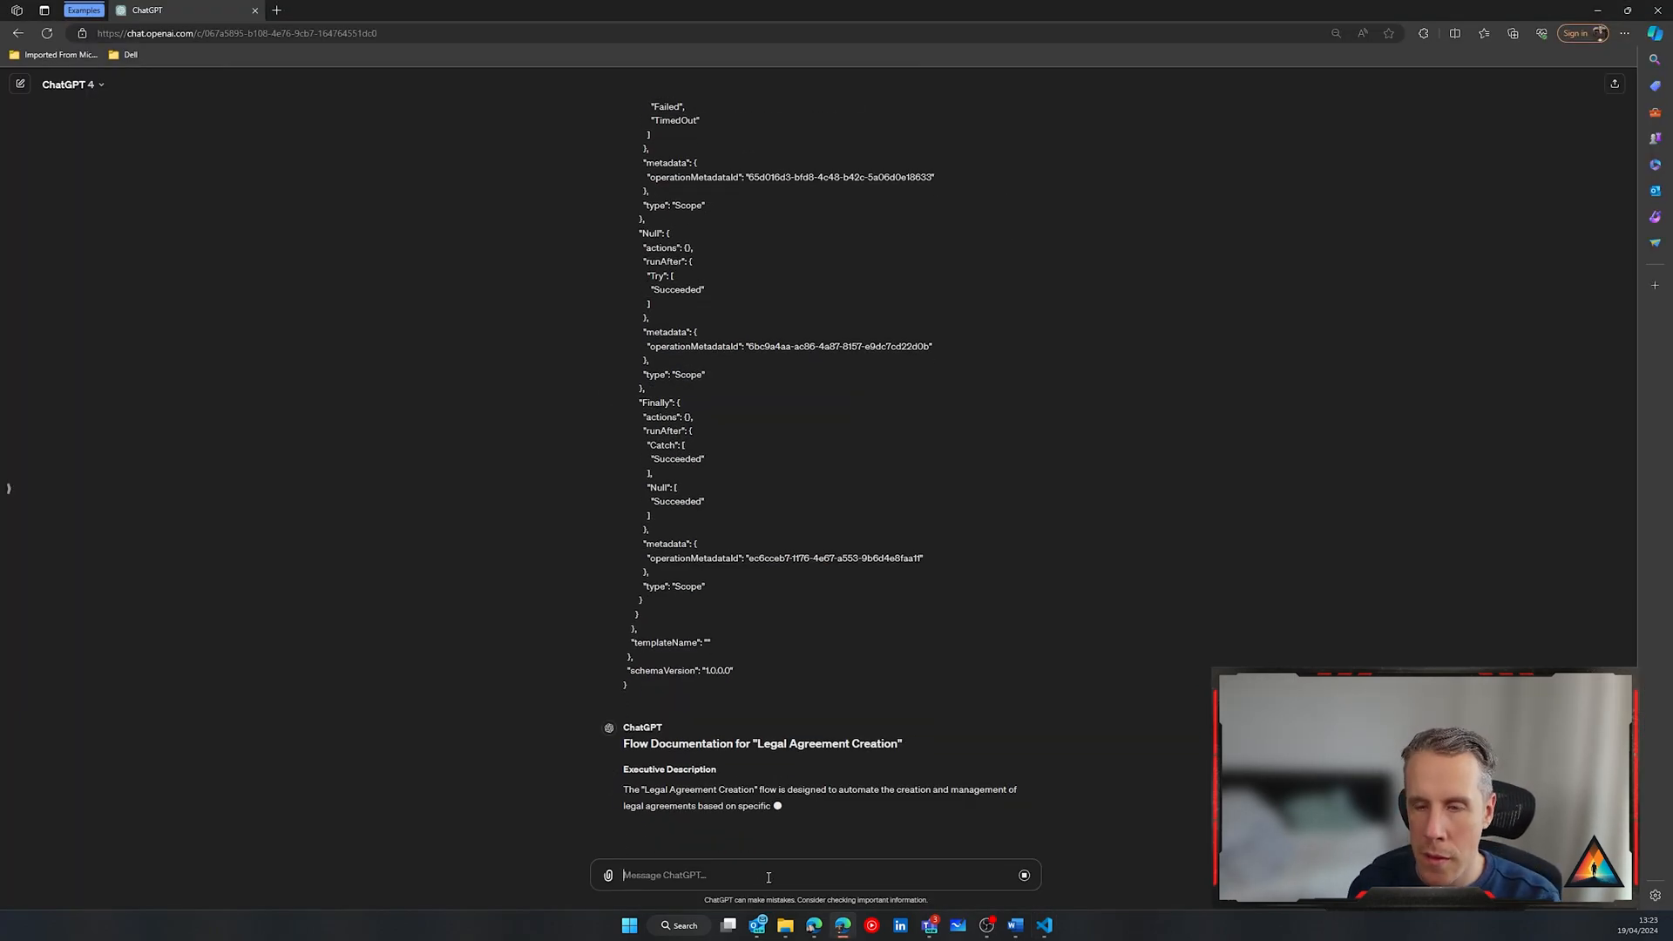
scroll("down", 3)
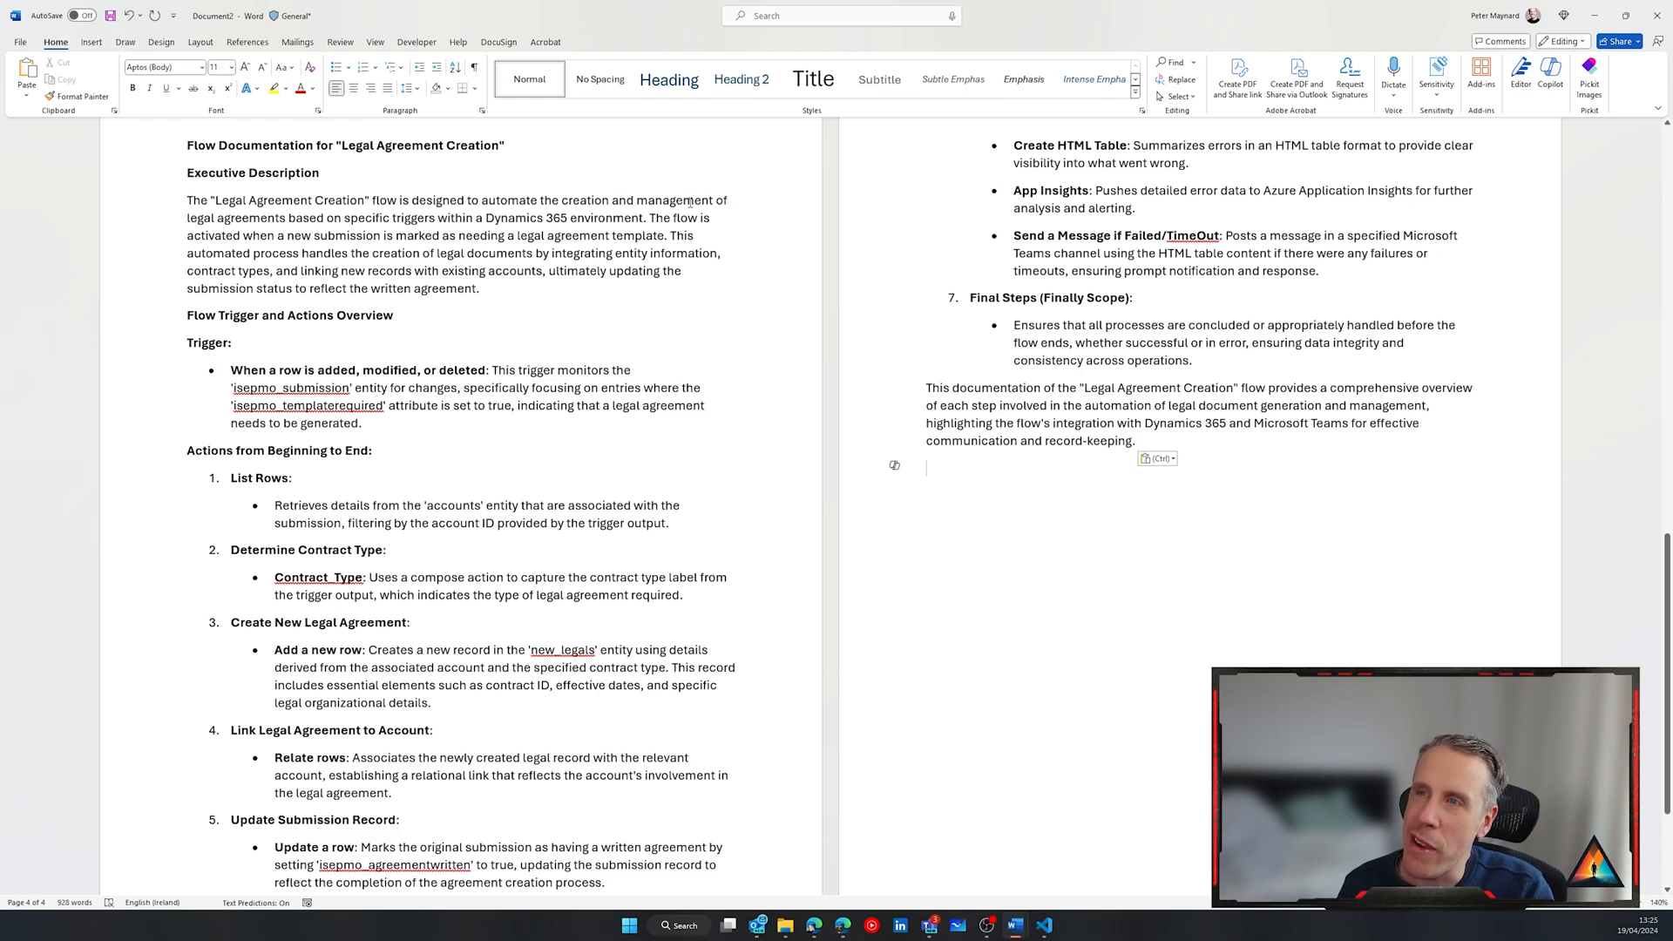
Review the Legal Agreement Creation write-up and place the cursor at the document's end
scroll("down", 3)
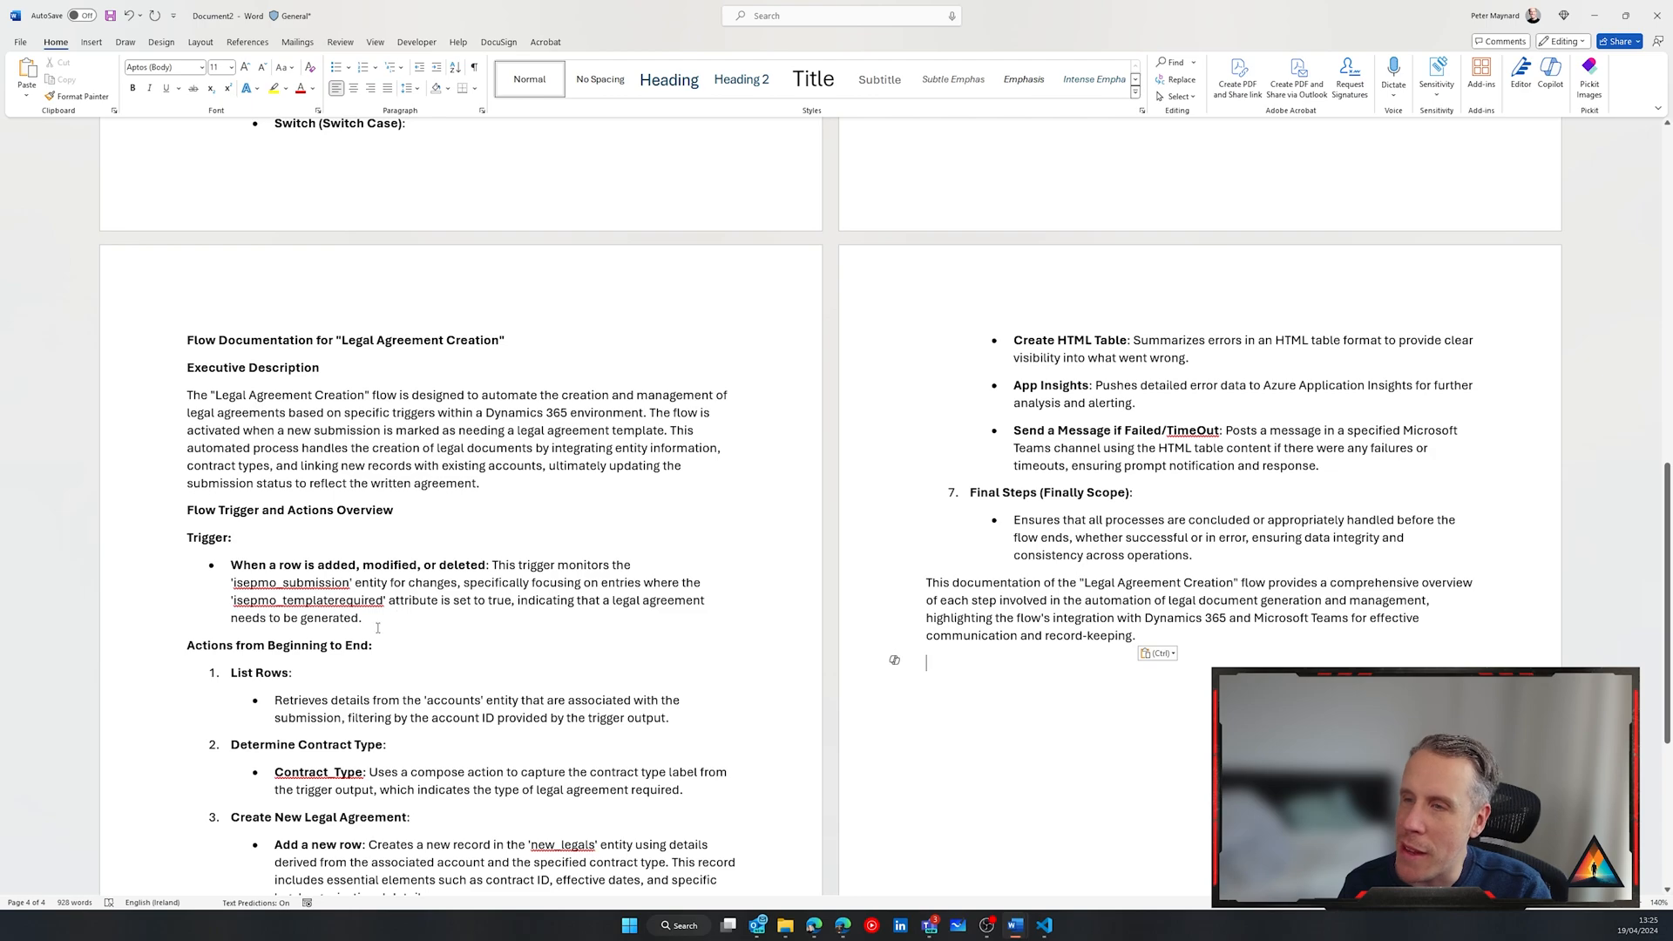
scroll("down", 3)
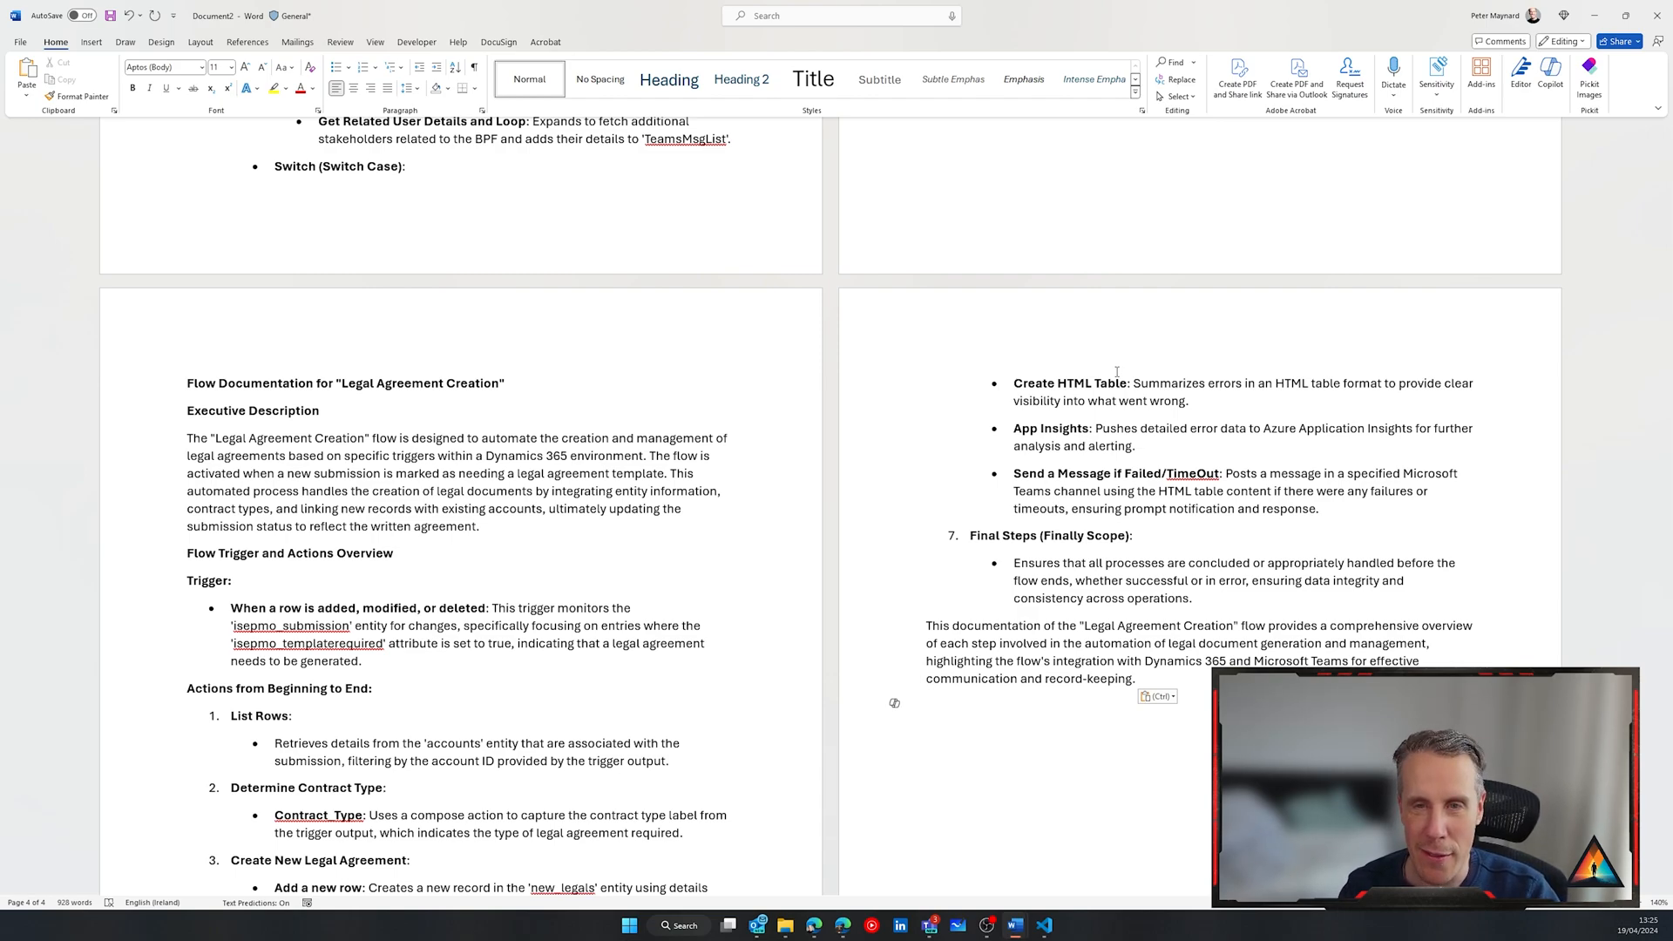
left_click(926, 705)
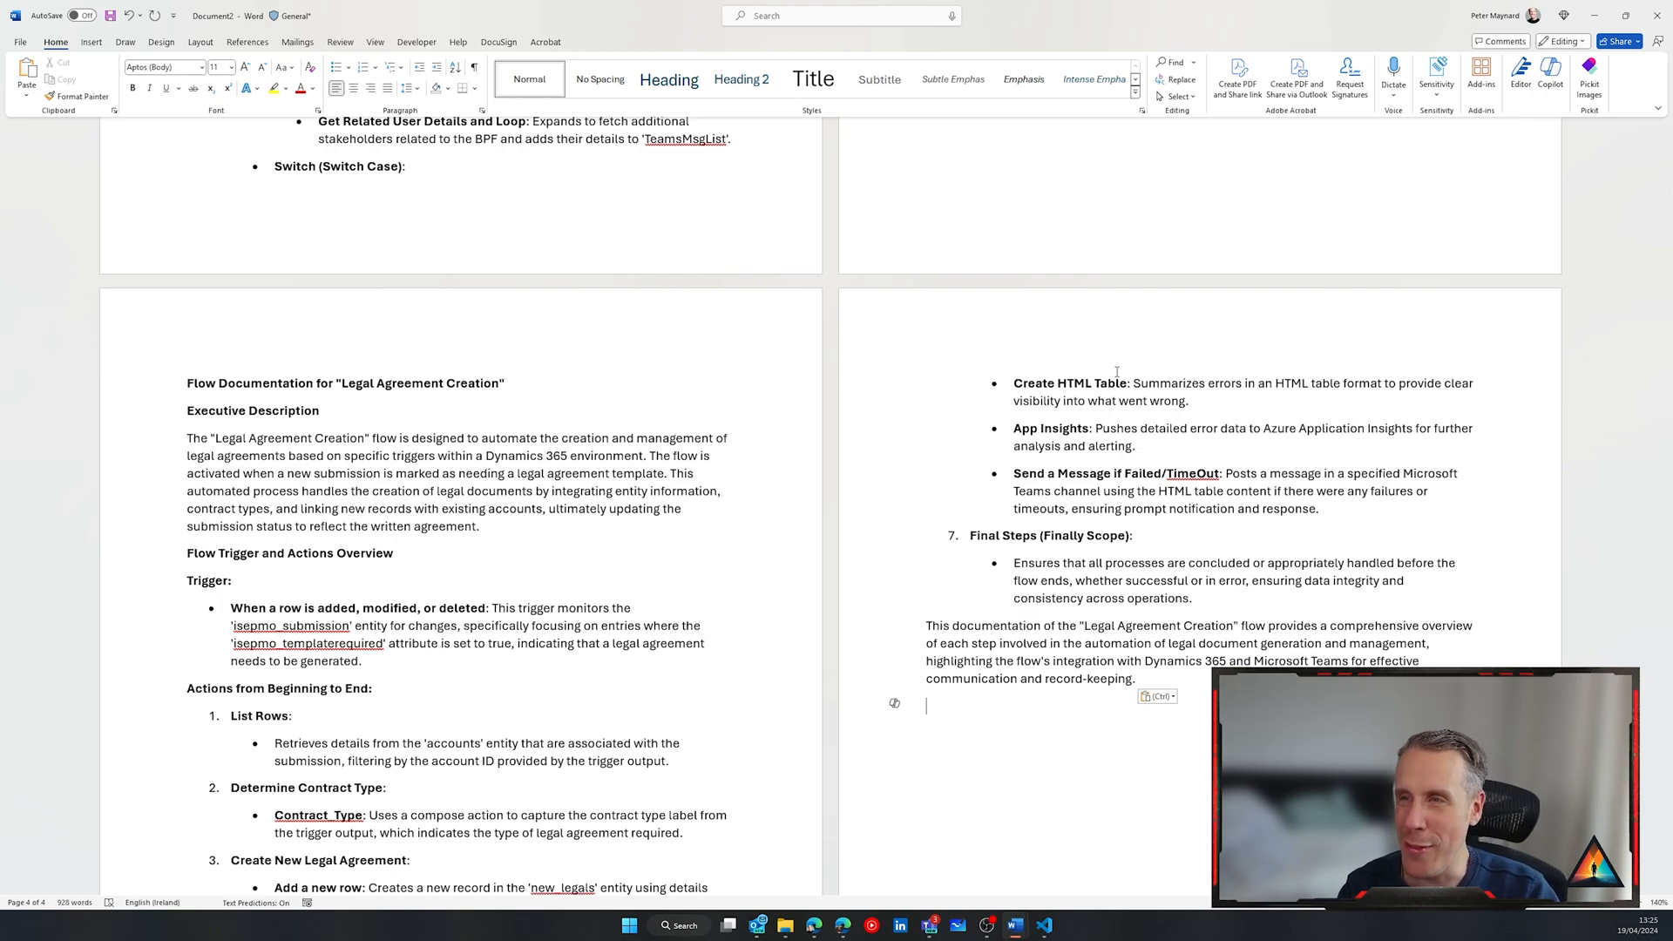